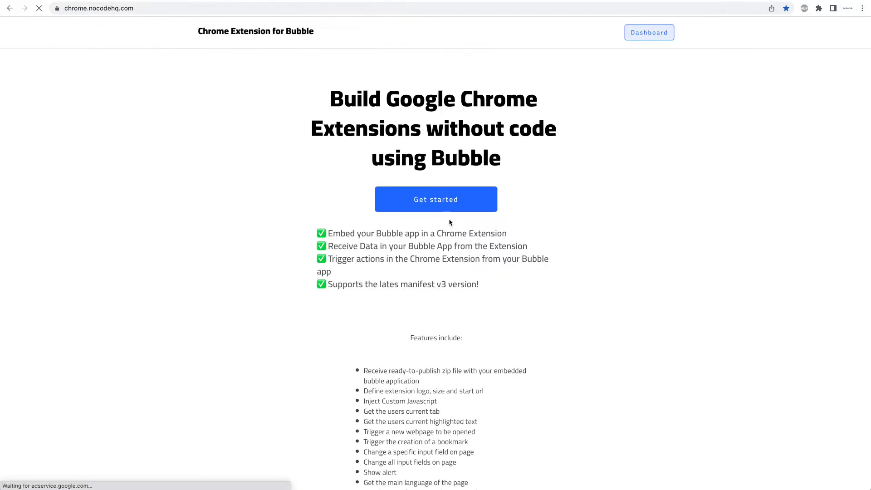
# Scroll down the landing page and show Chrome's installed extensions list with the Demo Extension.
pyautogui.scroll(-3)
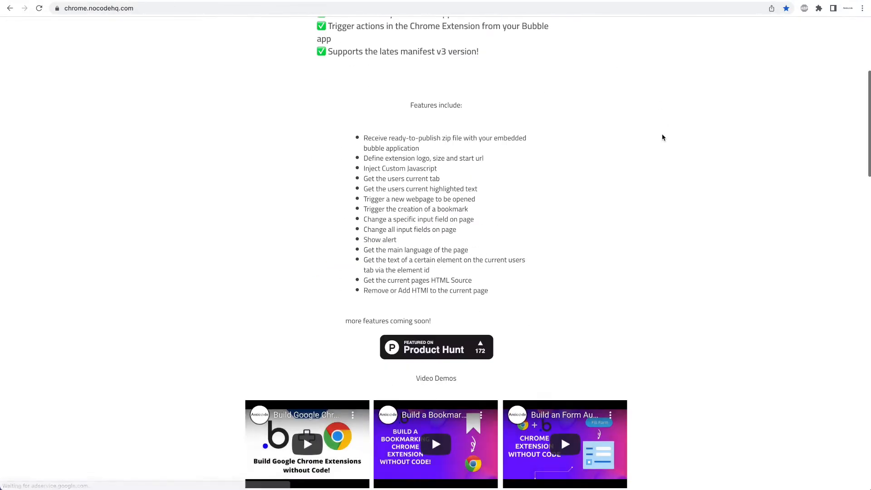
pyautogui.scroll(-3)
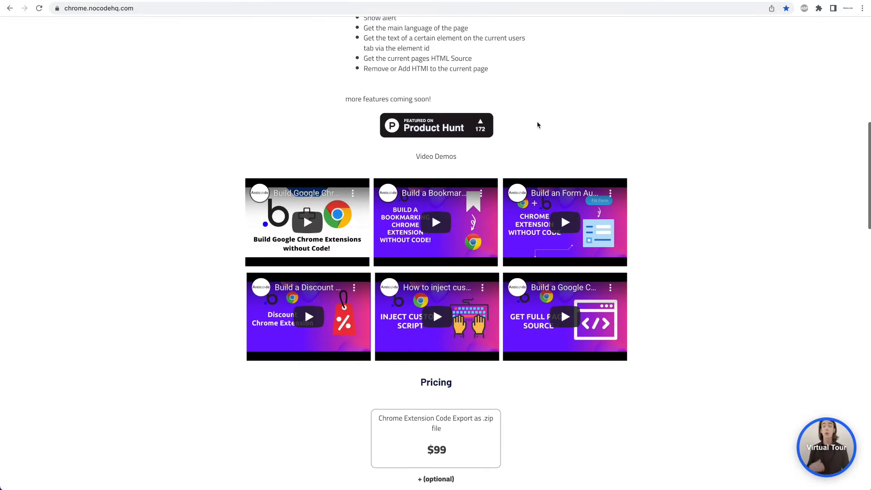
pyautogui.scroll(-3)
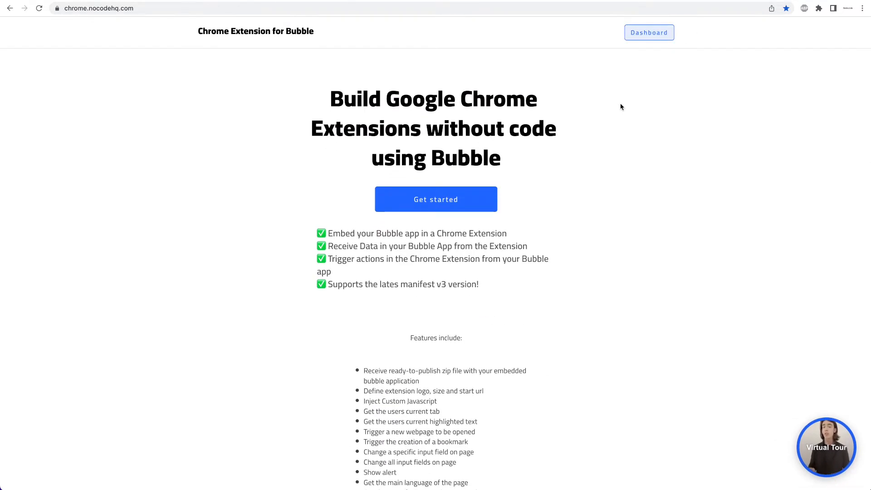
pyautogui.click(819, 8)
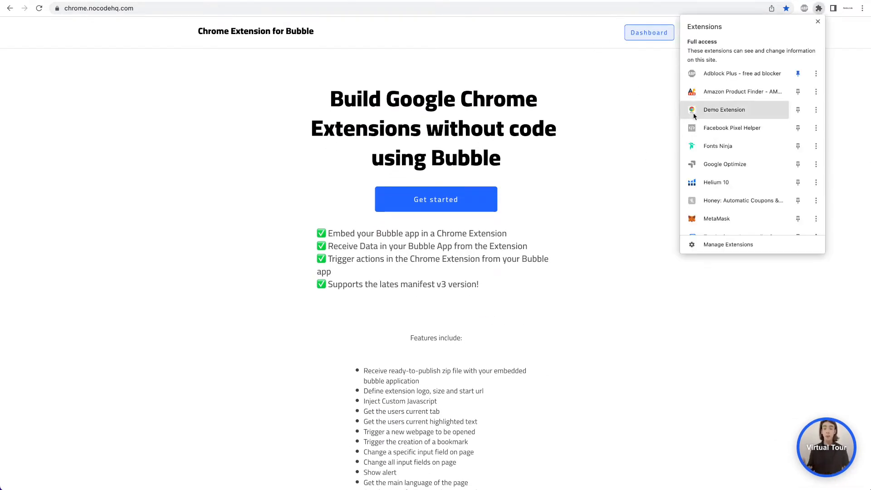
pyautogui.moveTo(724, 110)
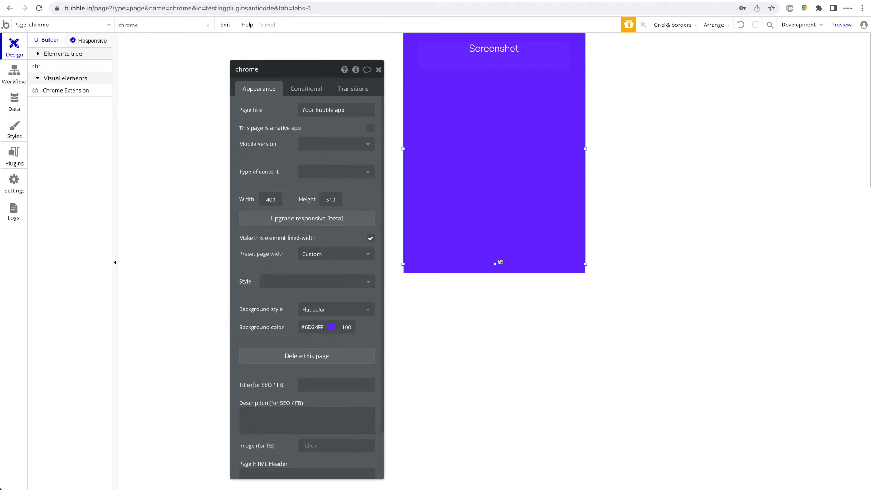
# Install the API Connector plugin from the Plugins tab by searching 'api'.
pyautogui.click(66, 66)
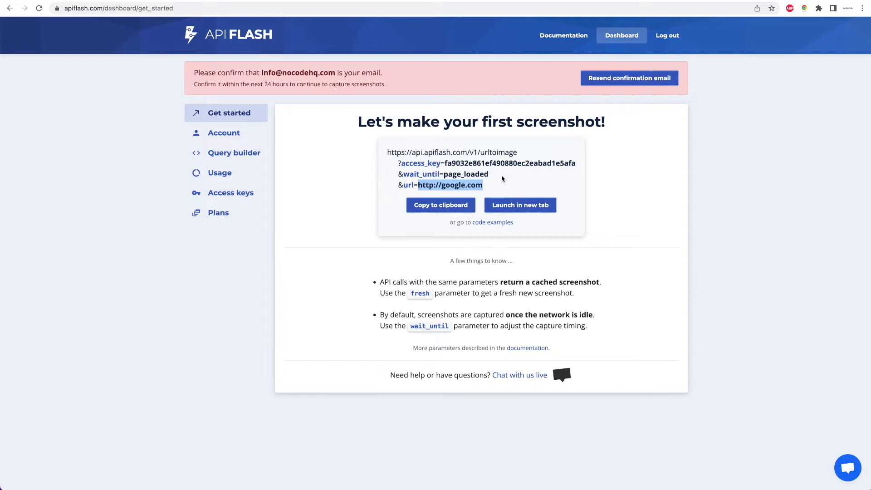
pyautogui.moveTo(472, 173)
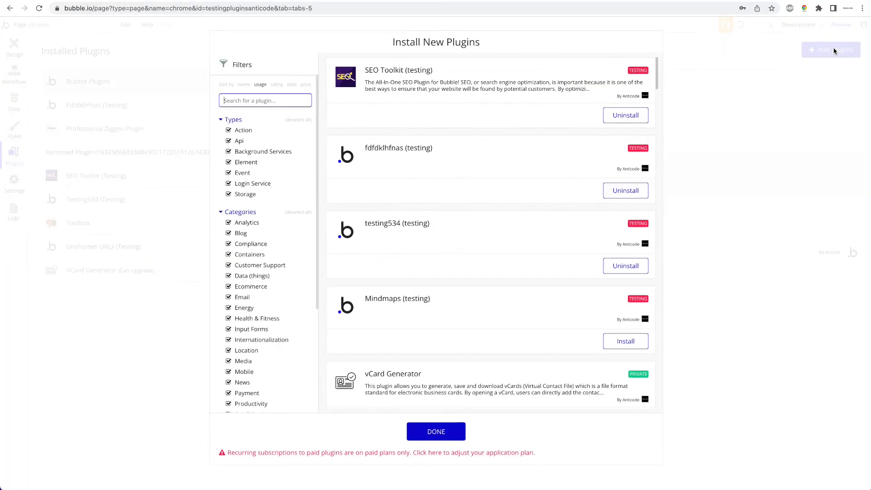
pyautogui.write('api')
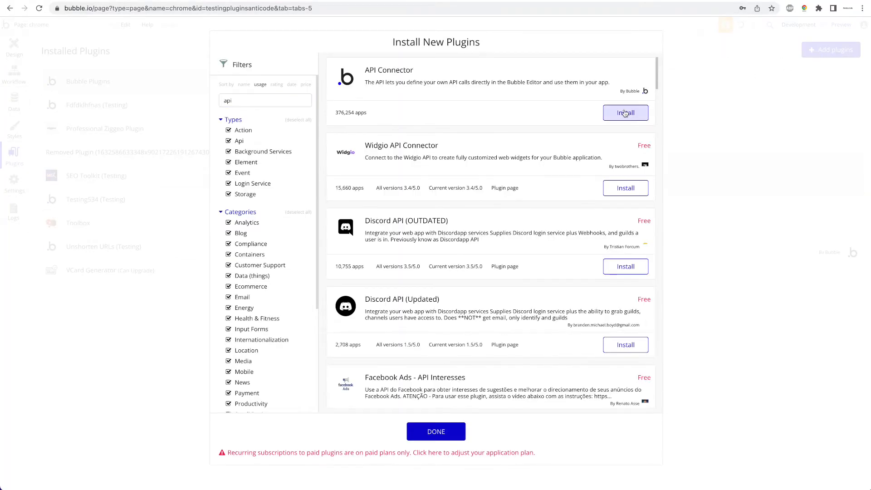
pyautogui.click(626, 112)
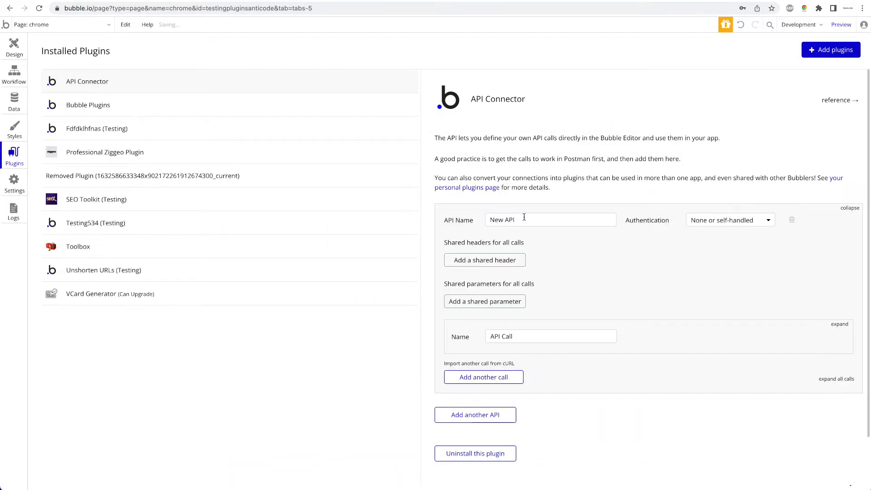
# Name the new API in the API Connector 'Screenshot'.
pyautogui.write('Sx')
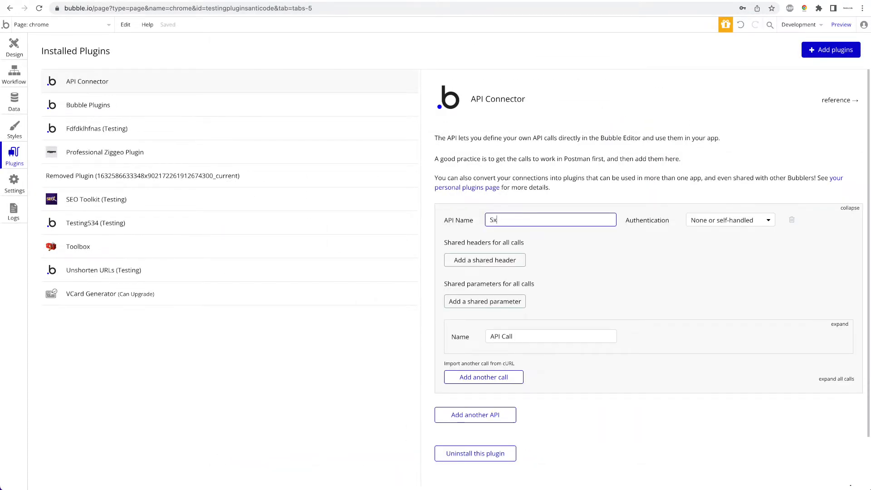
pyautogui.write('Screenshit')
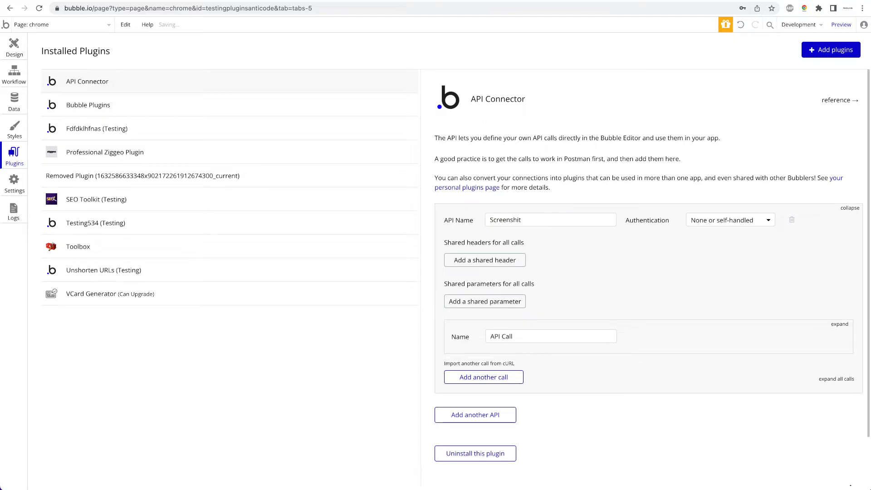
pyautogui.write('Screenshot')
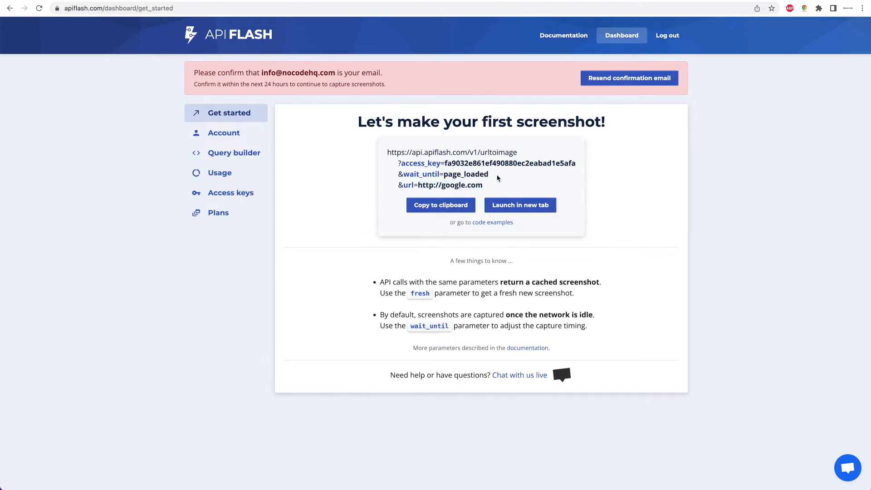
# Expand the API call and rename it 'make'.
pyautogui.click(440, 205)
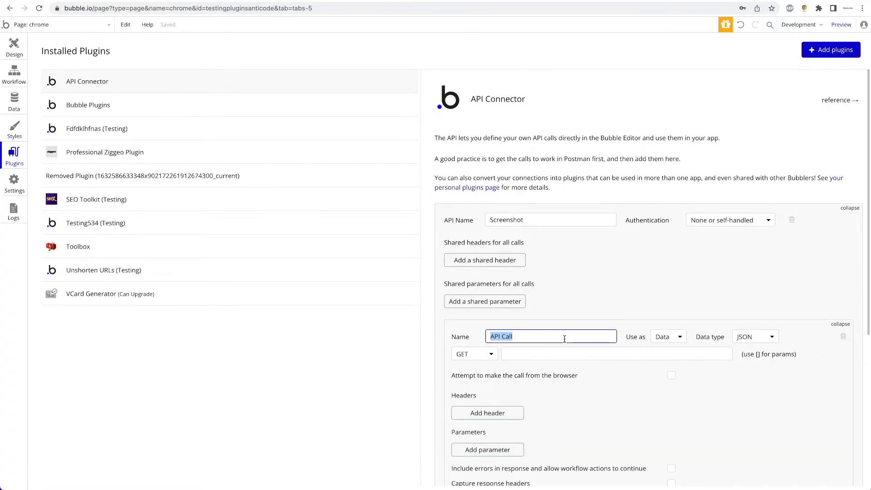
pyautogui.write('make')
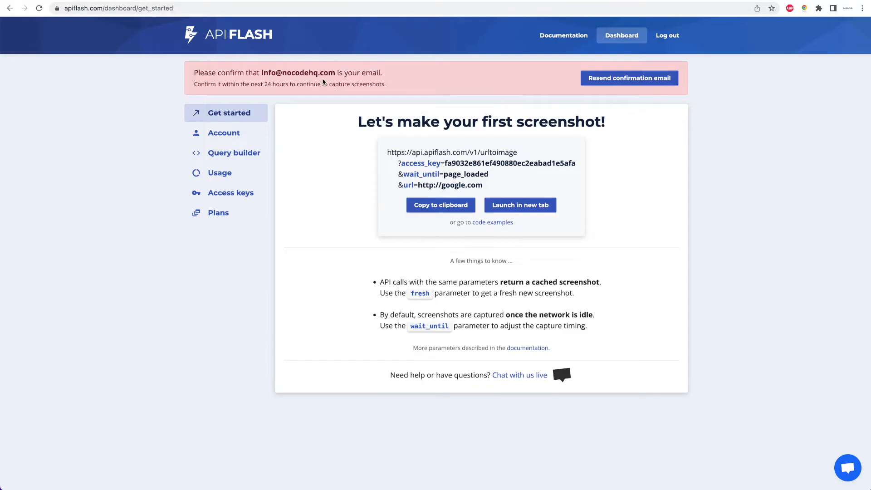
pyautogui.moveTo(272, 79)
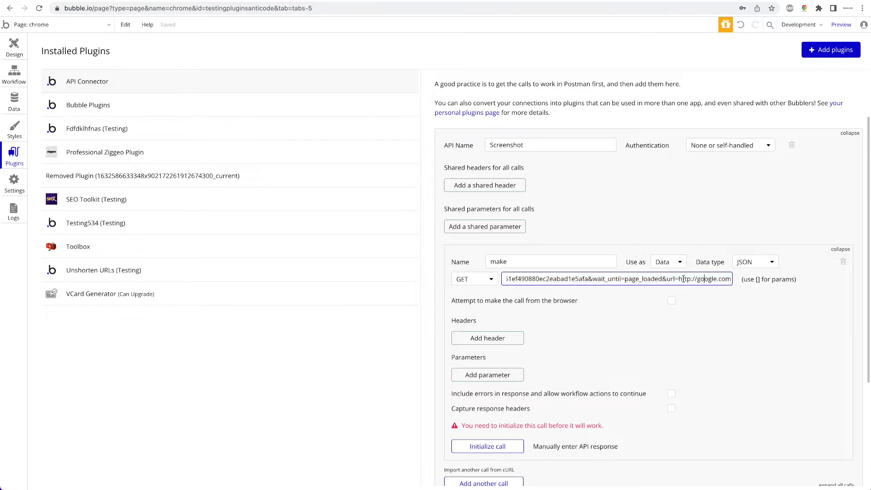
pyautogui.doubleClick(706, 279)
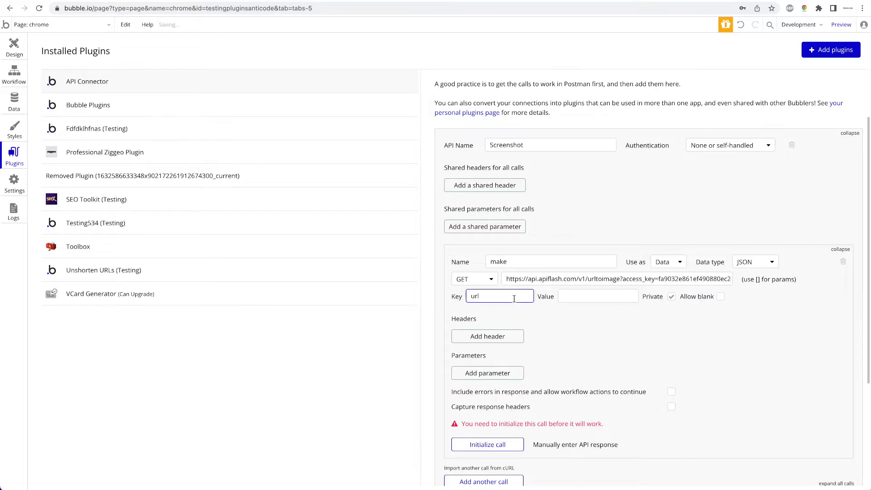
pyautogui.click(755, 261)
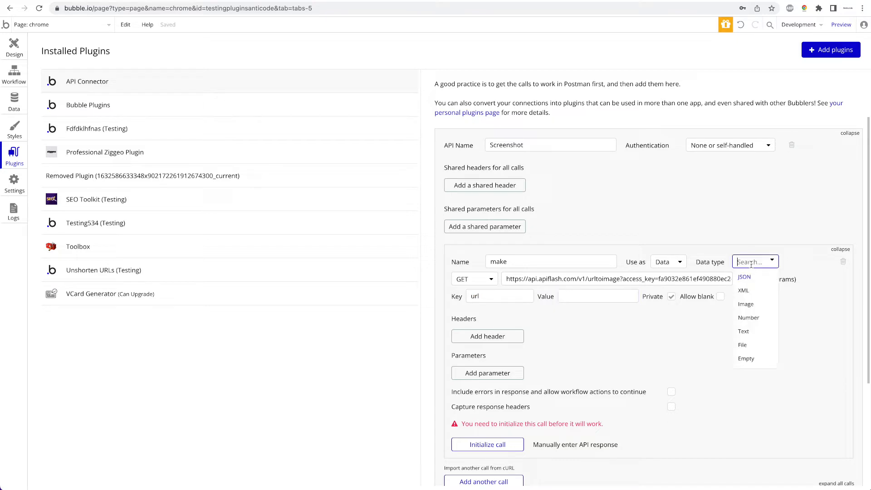
pyautogui.click(746, 304)
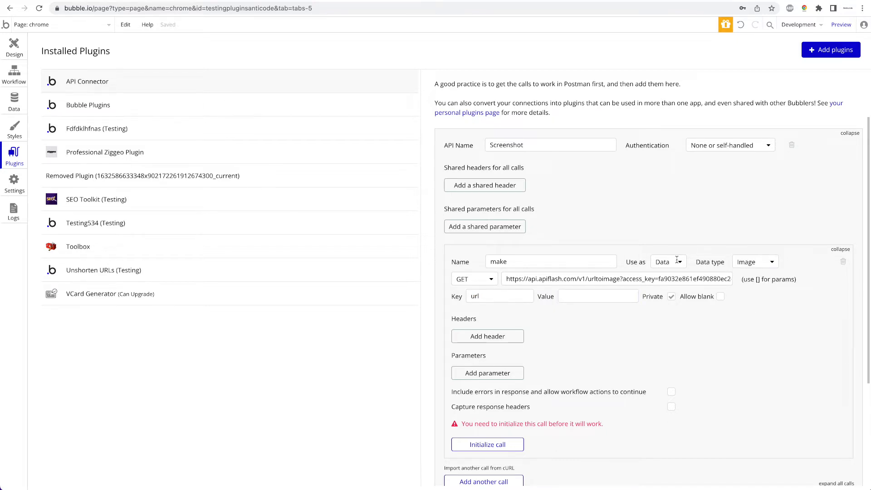
pyautogui.click(669, 261)
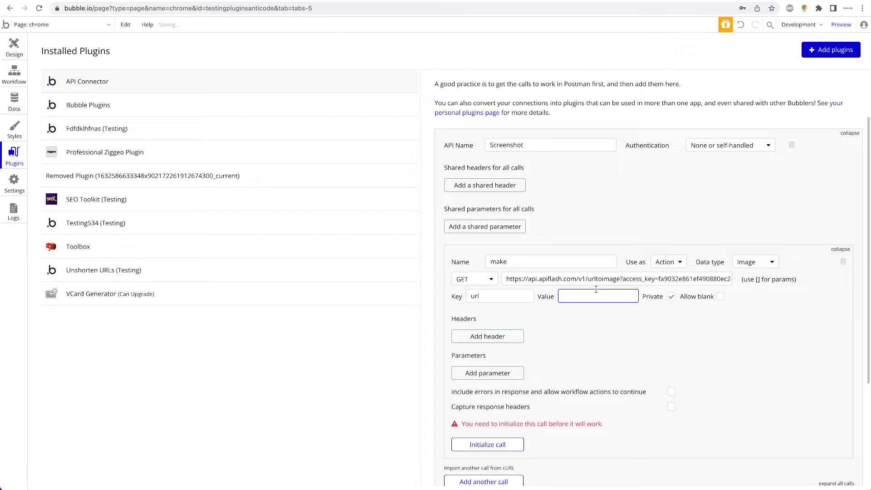
pyautogui.write('https://nocodehq.com')
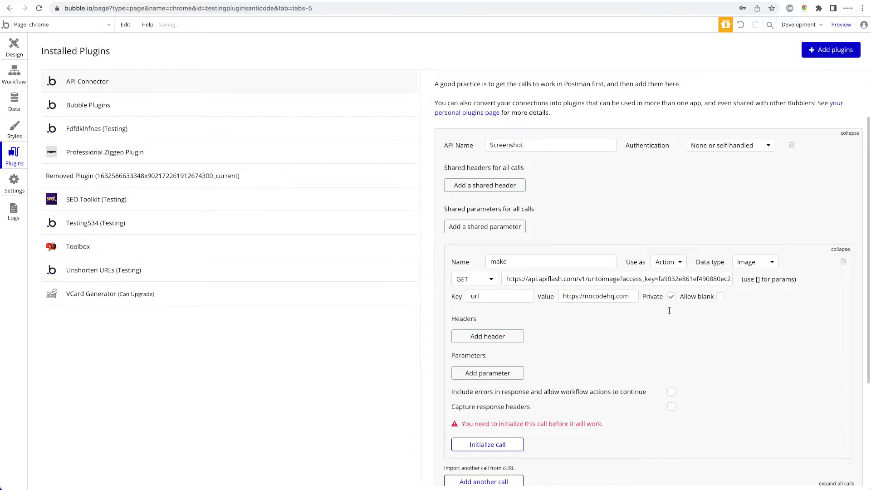
pyautogui.click(487, 444)
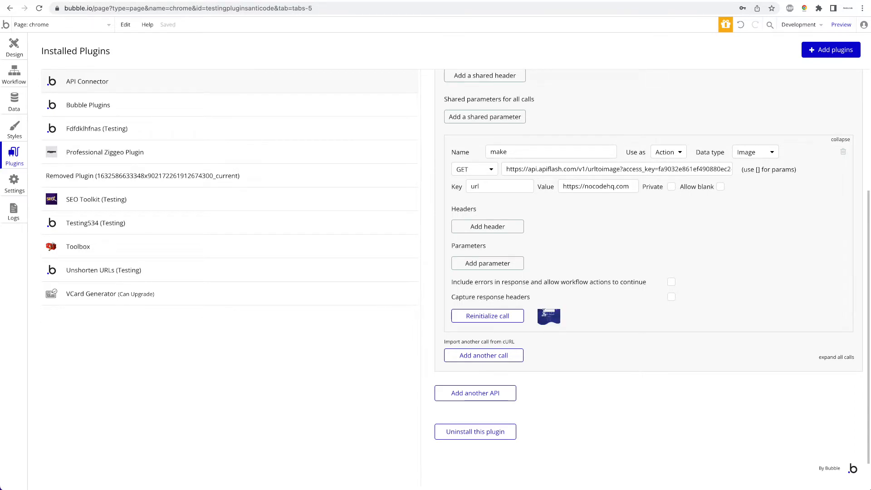
pyautogui.moveTo(553, 316)
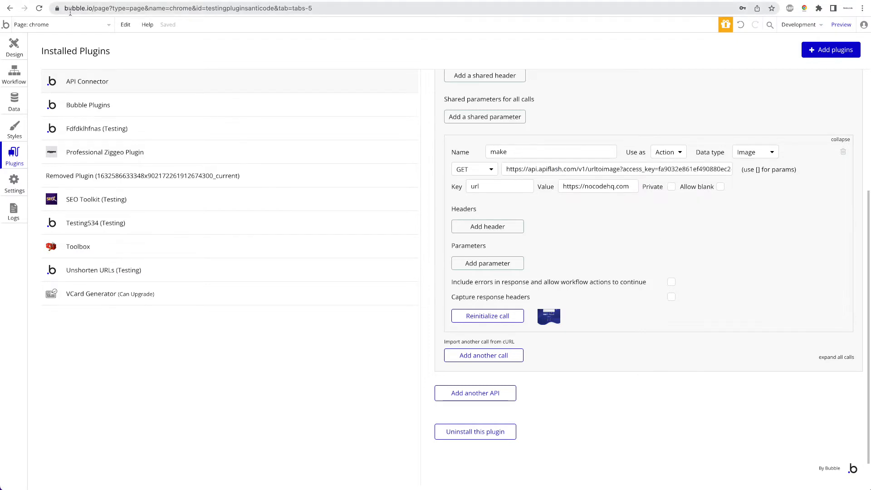
# Add an 'image' field of type image to the Screenshot data type and return to Design.
pyautogui.click(13, 46)
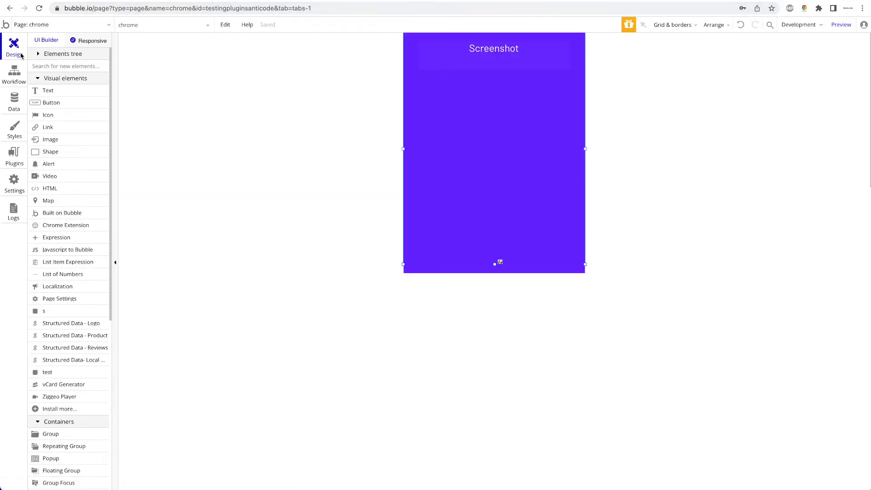
pyautogui.click(14, 100)
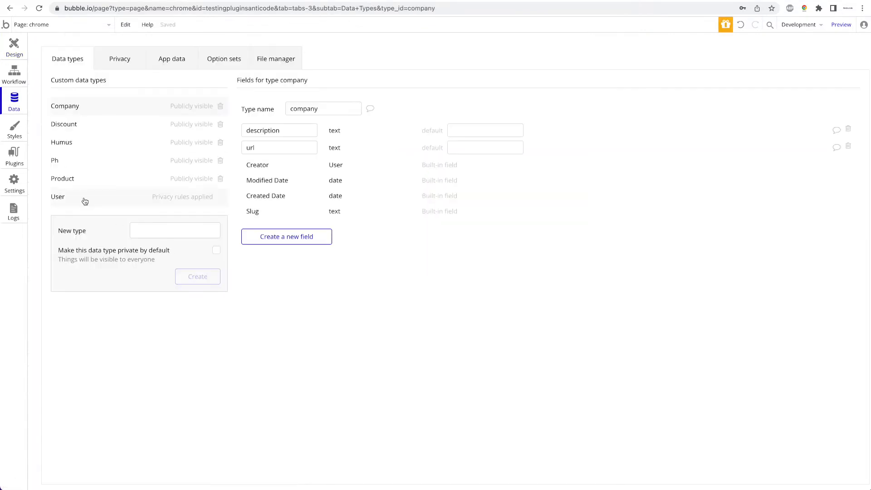
pyautogui.click(174, 230)
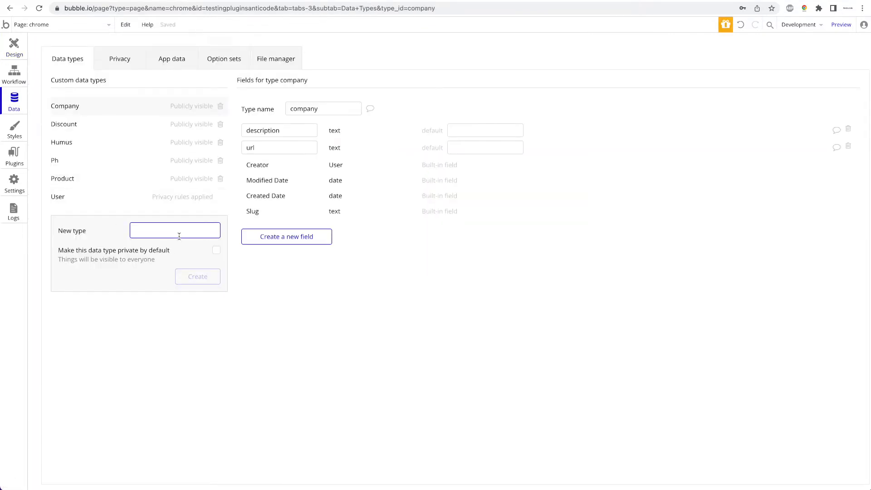
pyautogui.write('screen')
pyautogui.write('image')
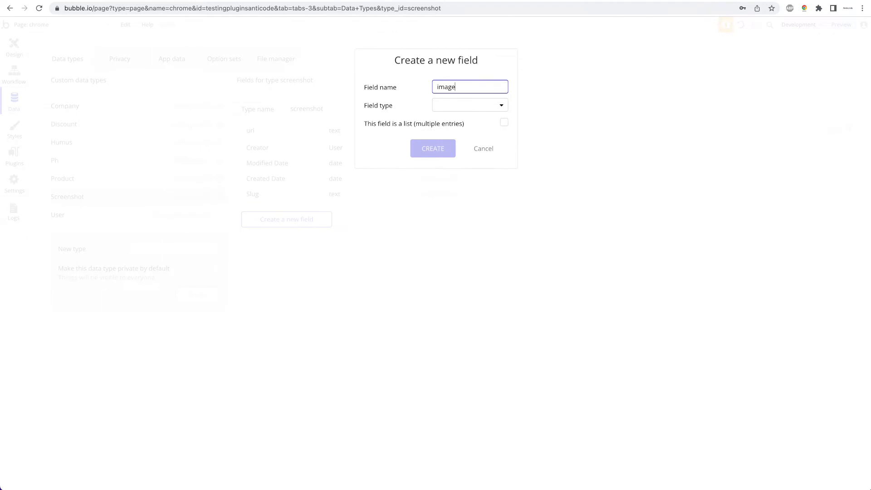
pyautogui.click(469, 105)
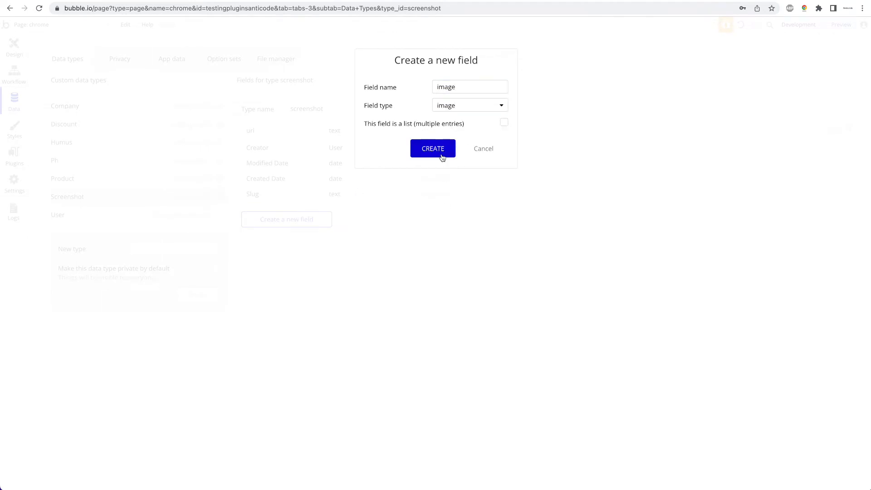
pyautogui.click(433, 148)
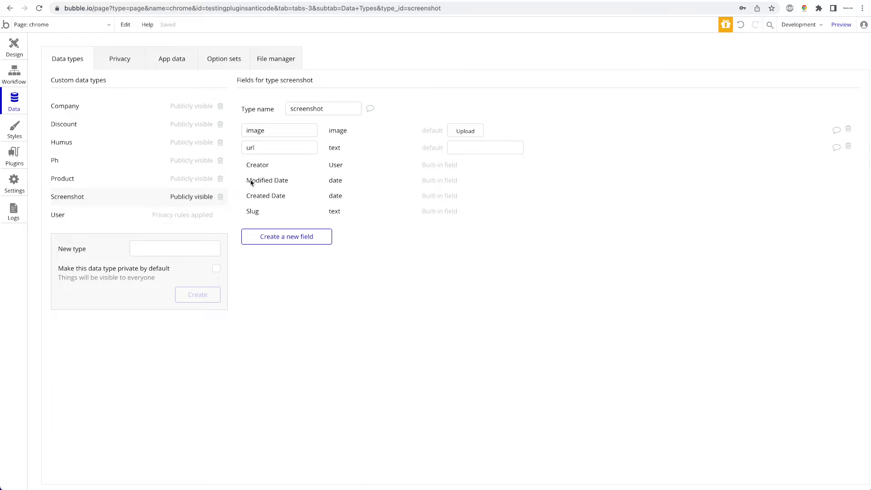
pyautogui.click(13, 45)
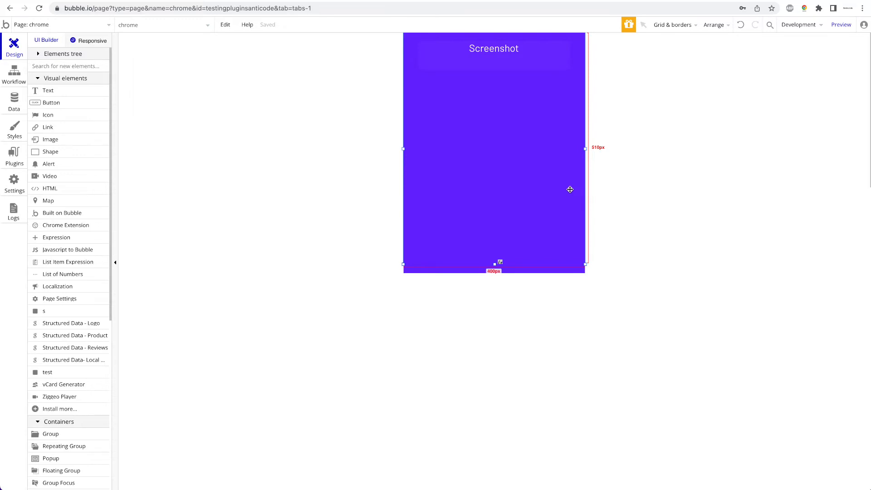
pyautogui.moveTo(468, 207)
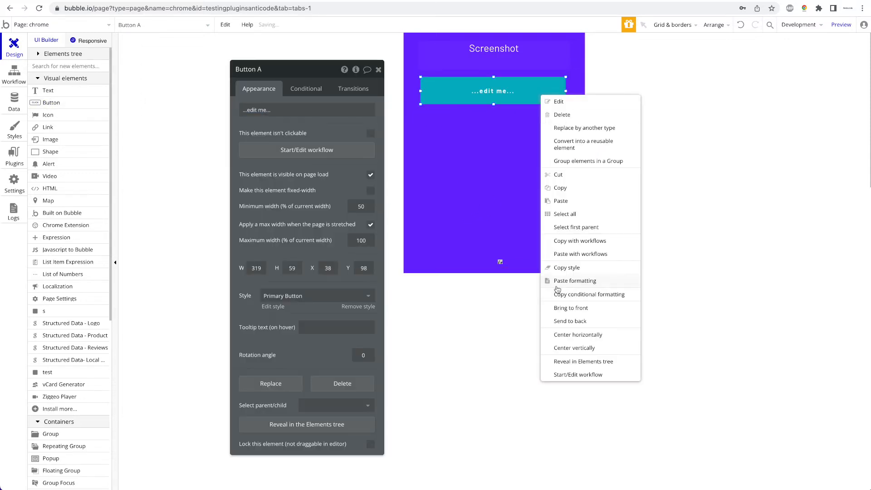
# Label the new button 'Take Screenshot'.
pyautogui.write('Mak')
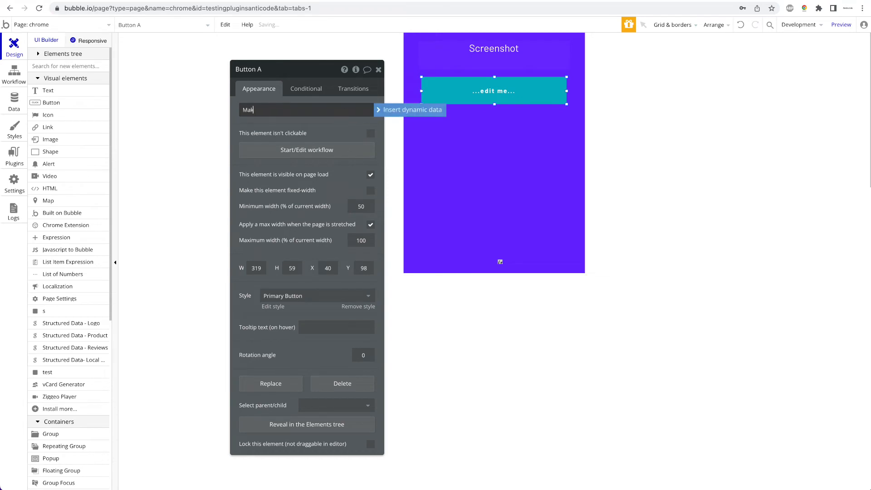
pyautogui.write('Take Scr')
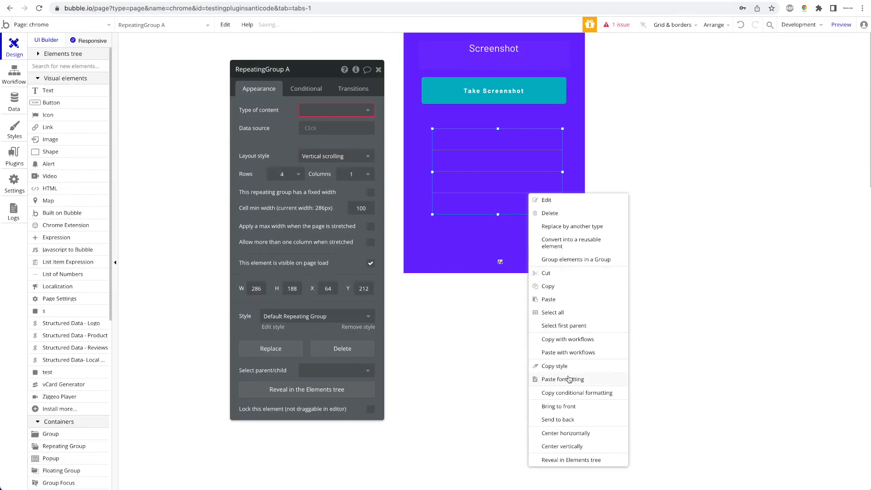
# Set the repeating group to list screenshot records from Search for screenshots and make it taller.
pyautogui.click(335, 110)
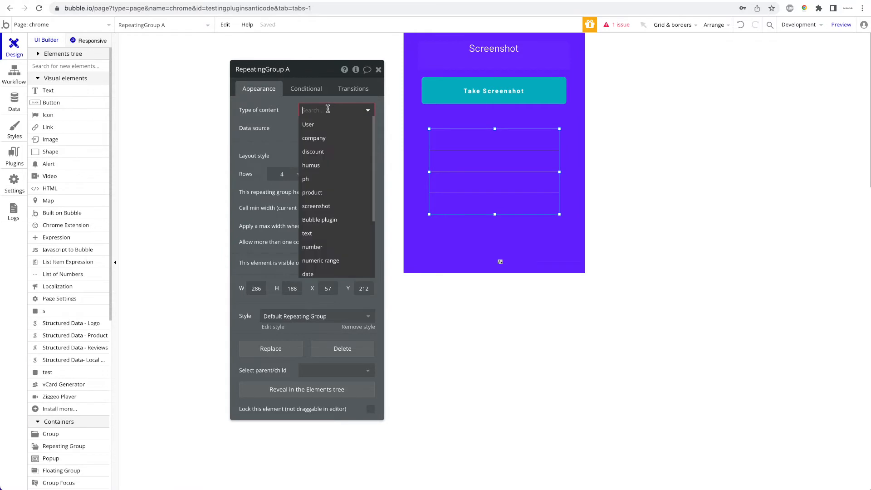
pyautogui.click(316, 206)
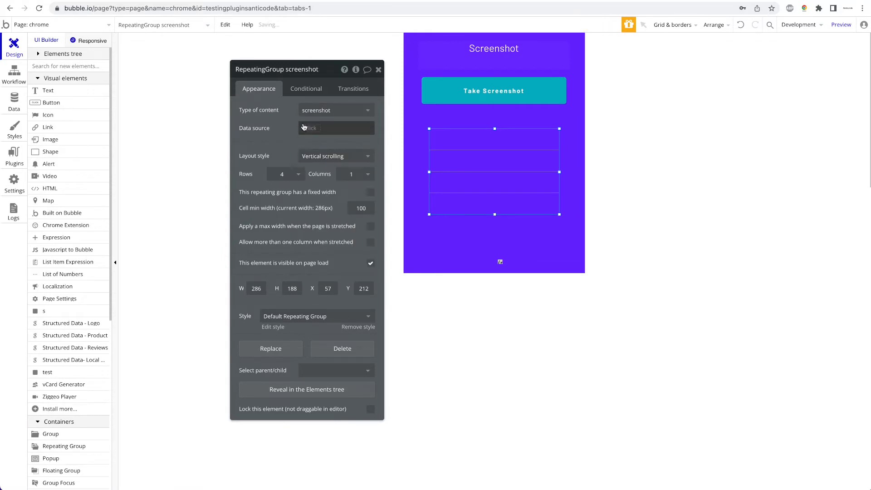
pyautogui.click(336, 128)
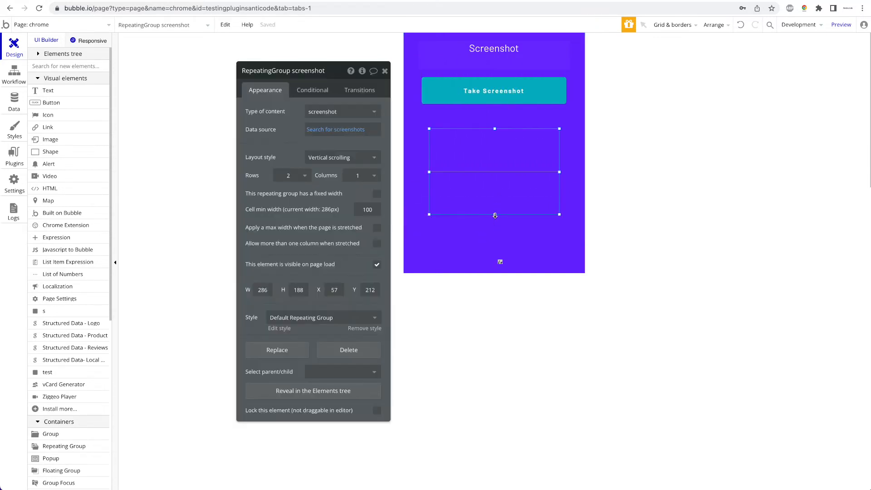
pyautogui.moveTo(495, 215); pyautogui.dragTo(495, 231)
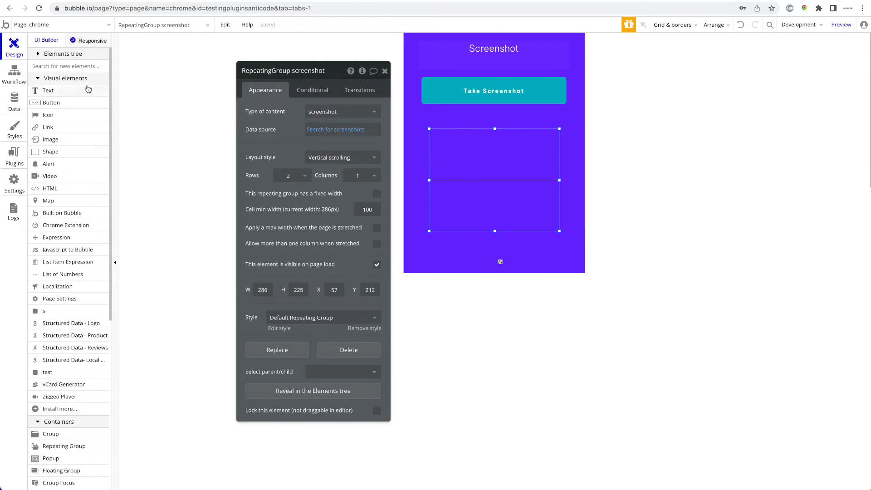
# Add a centered image and white text in each cell bound to the current cell's image and url.
pyautogui.moveTo(493, 129); pyautogui.dragTo(494, 117)
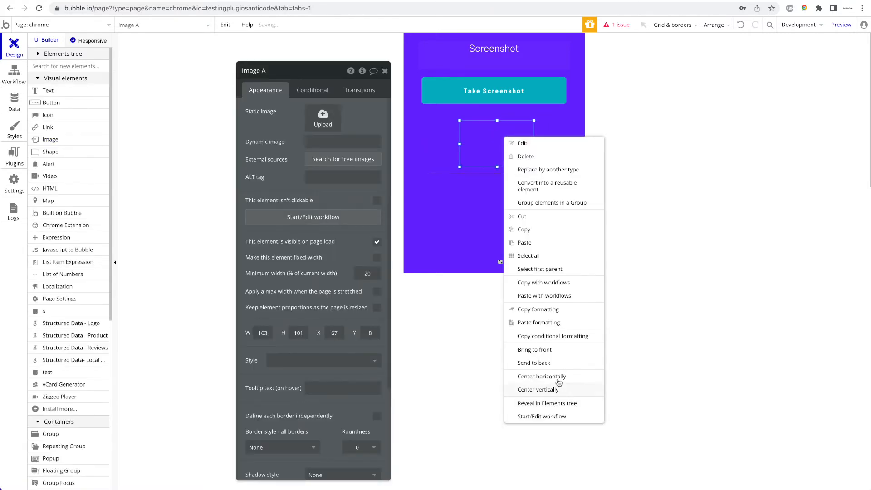
pyautogui.click(541, 375)
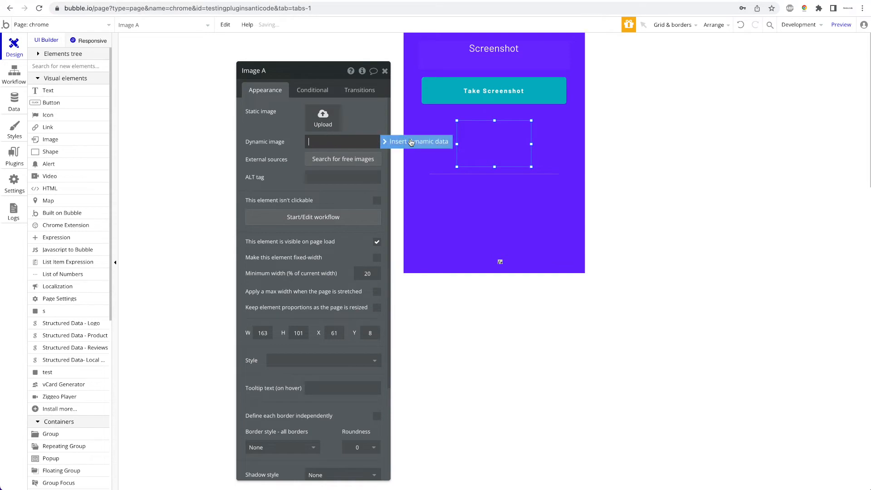
pyautogui.click(416, 142)
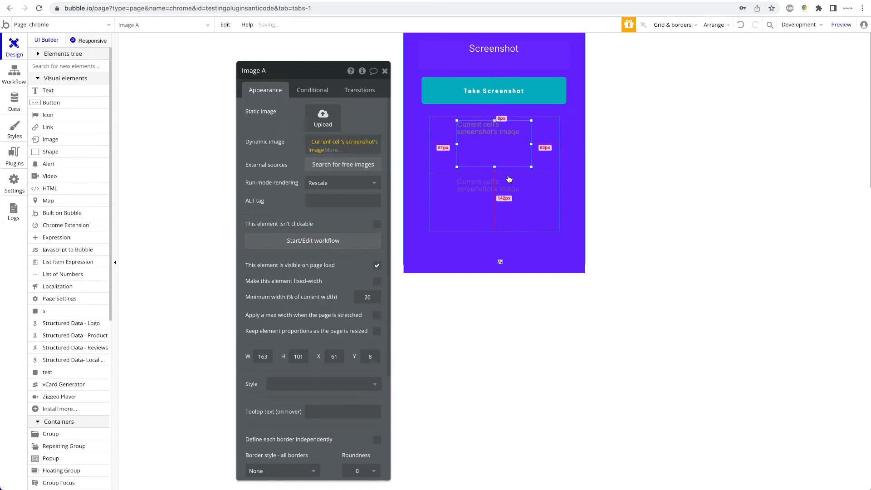
pyautogui.moveTo(494, 145); pyautogui.dragTo(473, 146)
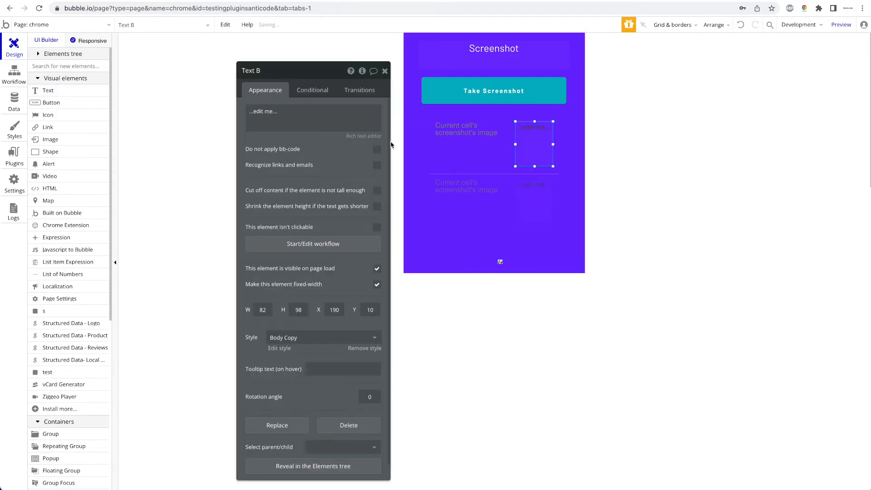
pyautogui.click(314, 111)
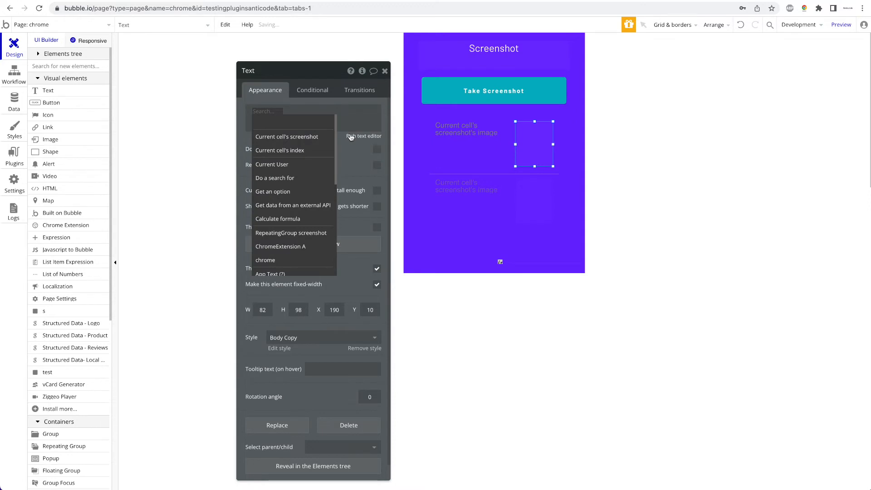
pyautogui.click(288, 137)
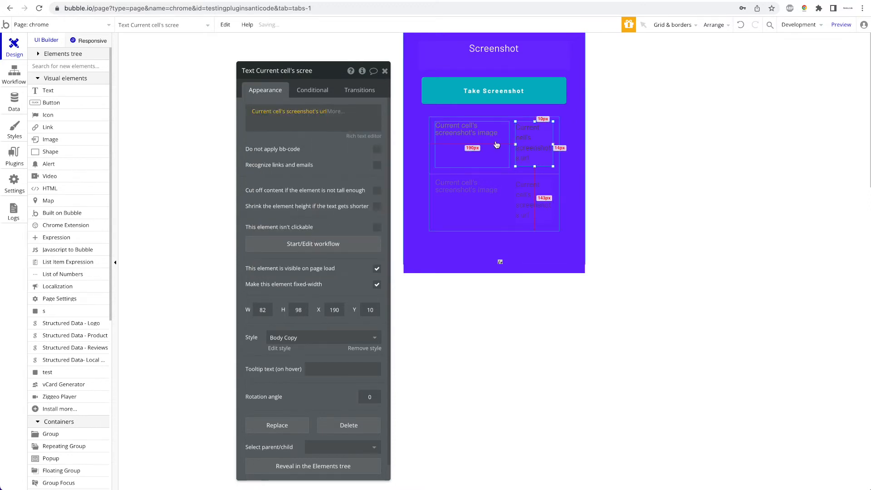
pyautogui.click(364, 348)
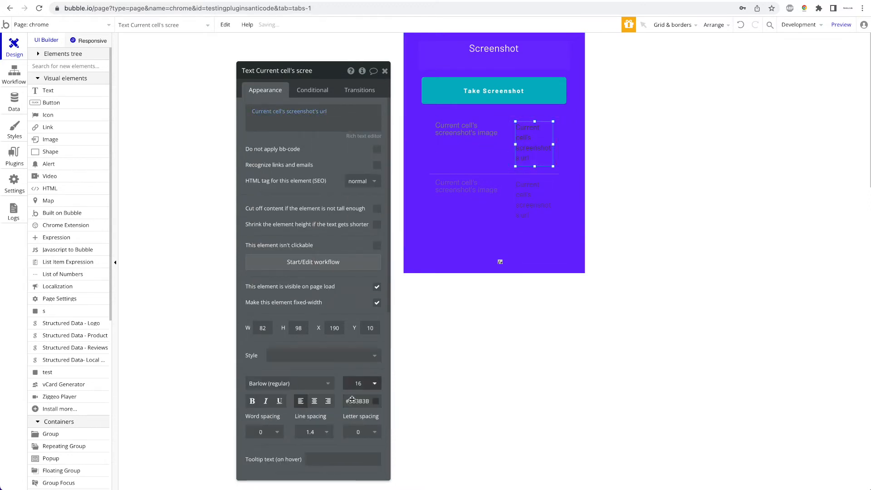
pyautogui.click(361, 400)
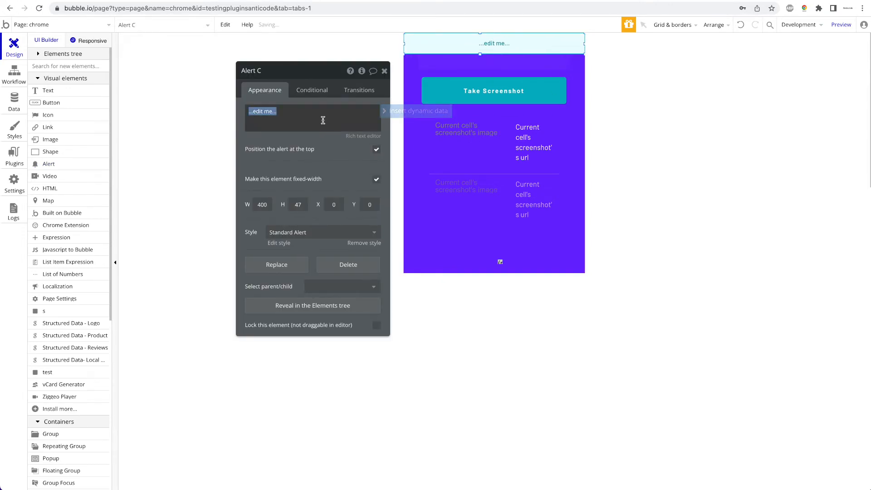
# Give the alert the text 'Screenshot has been saved!' and select the Take Screenshot button.
pyautogui.write('Screeng')
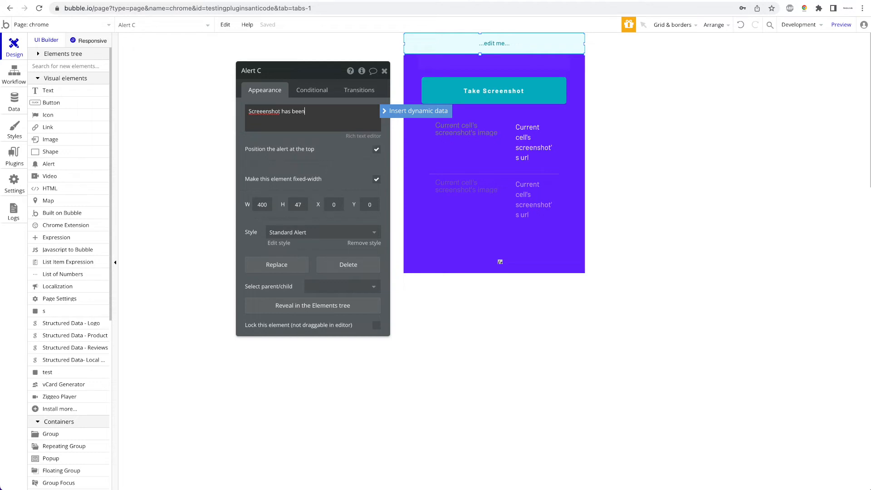
pyautogui.write('saved!')
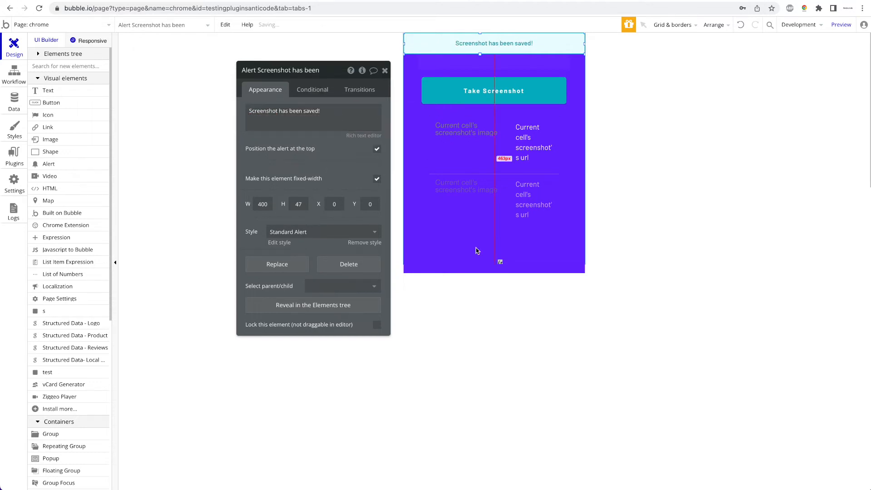
pyautogui.click(494, 91)
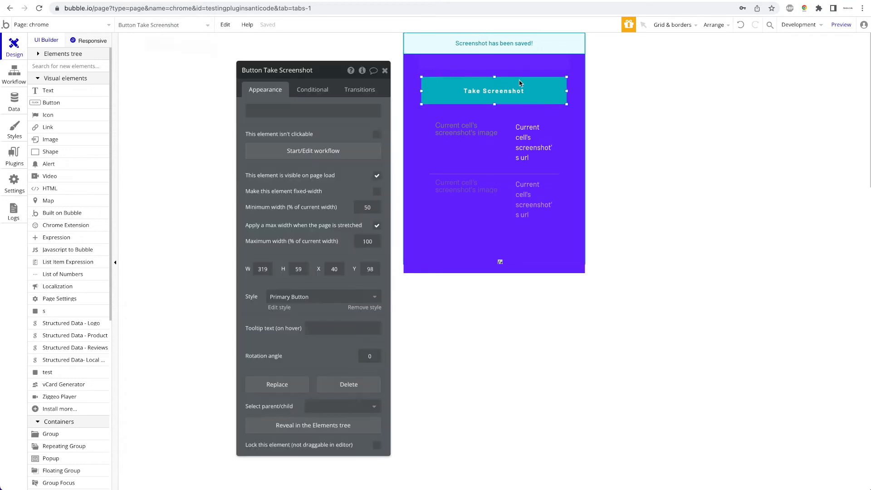
# Start the Take Screenshot workflow with a first step that gets the current URL.
pyautogui.click(14, 73)
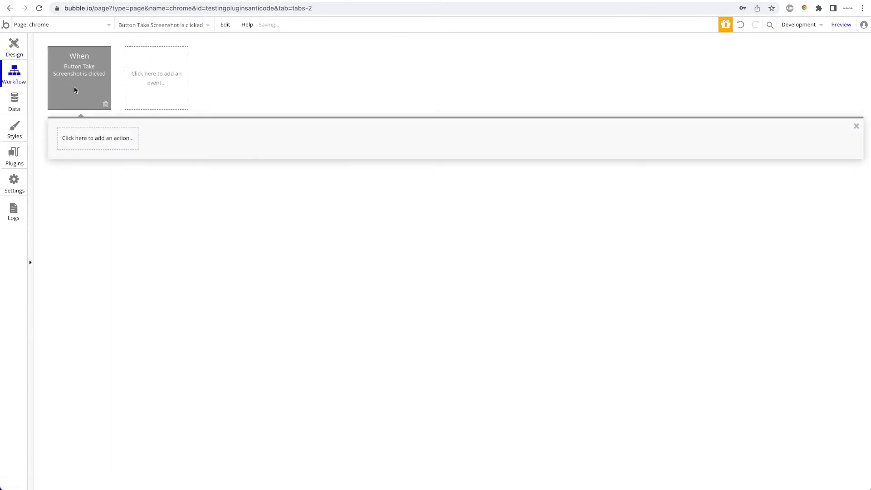
pyautogui.click(97, 138)
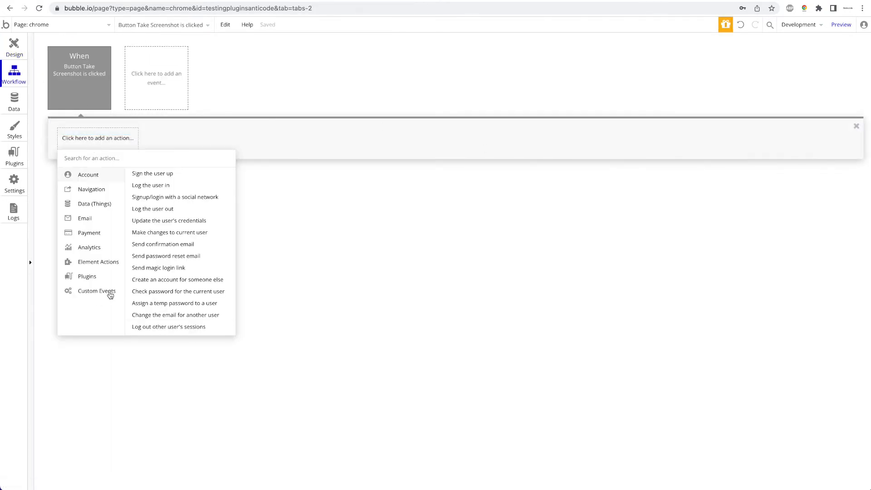
pyautogui.click(98, 262)
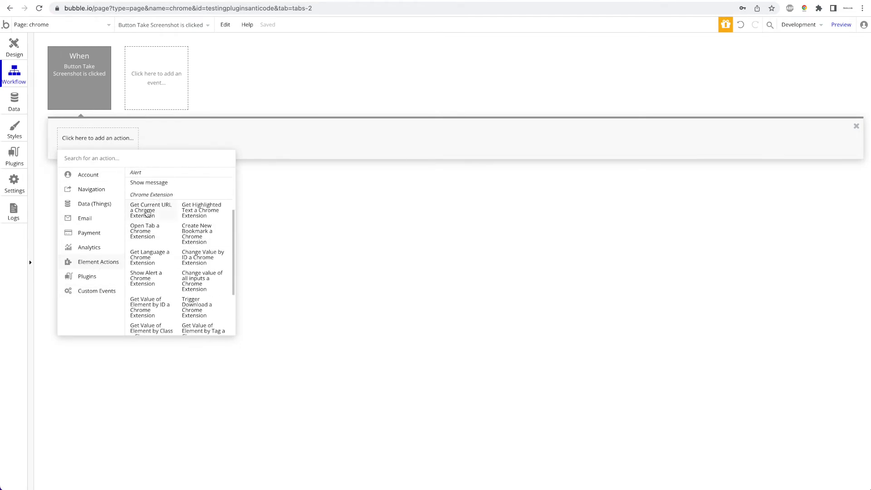
pyautogui.click(151, 209)
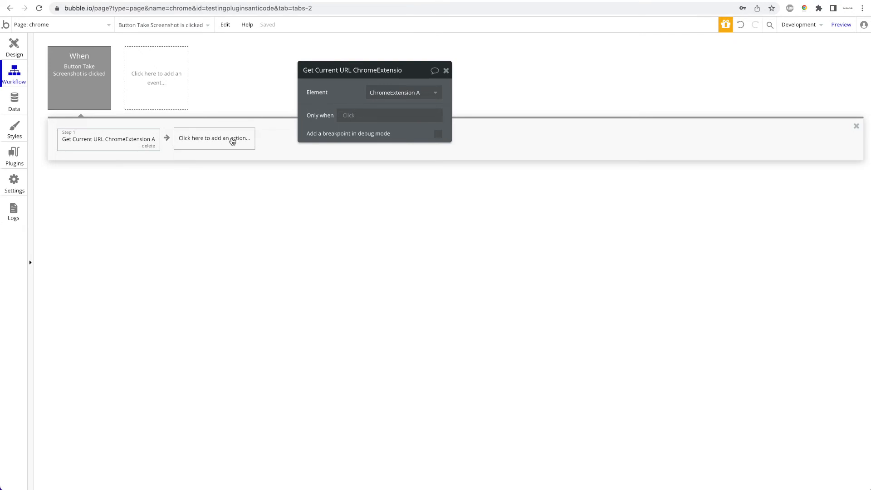
pyautogui.click(214, 138)
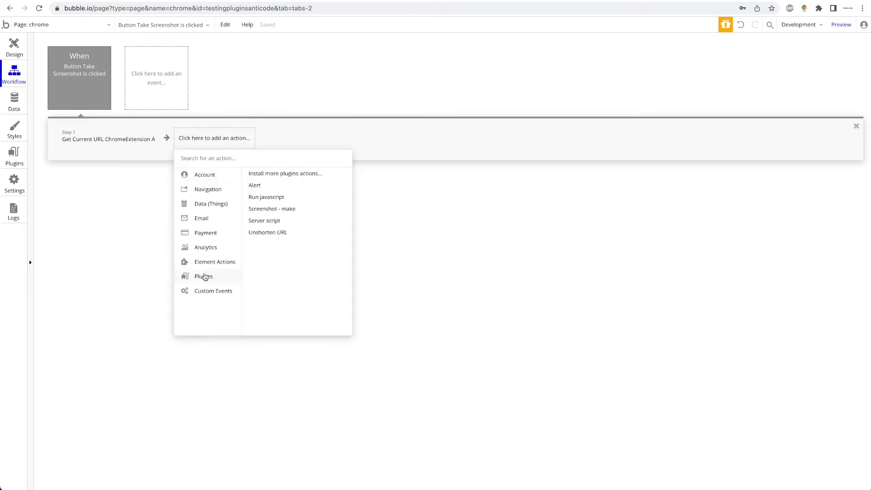
pyautogui.moveTo(254, 185)
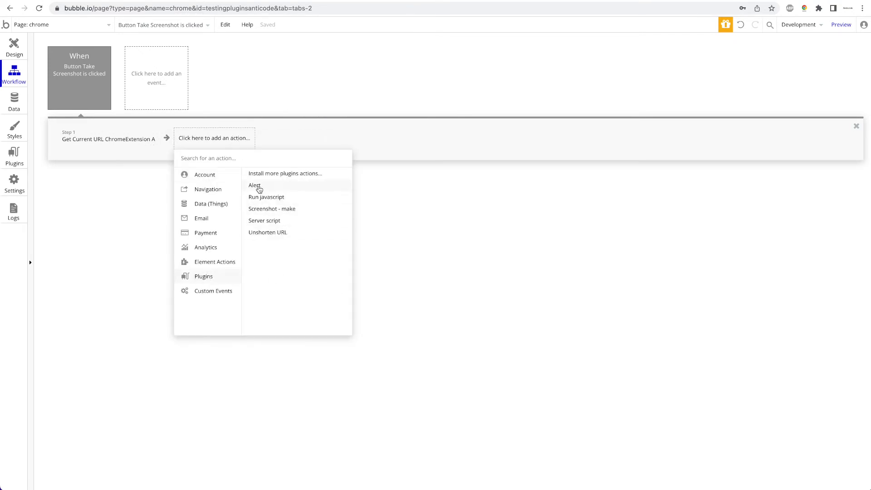
pyautogui.moveTo(273, 212)
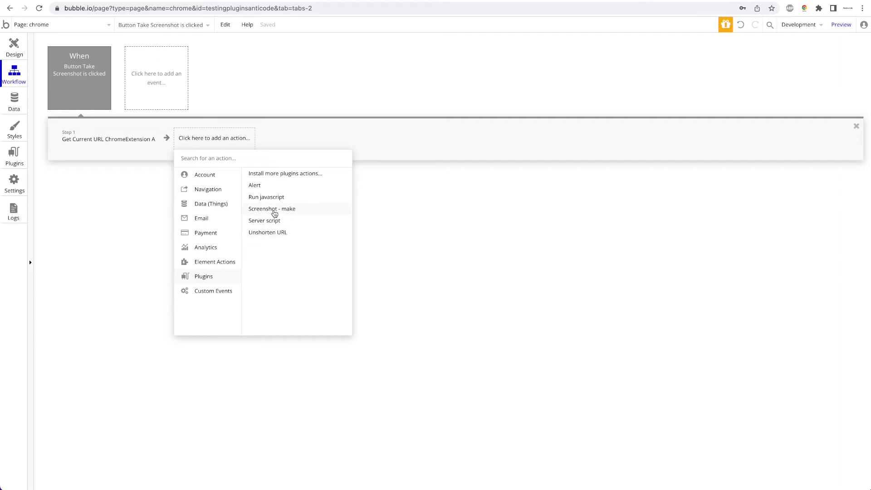
# Add a Screenshot - make step using ChromeExtension A's Current URL as url.
pyautogui.click(272, 209)
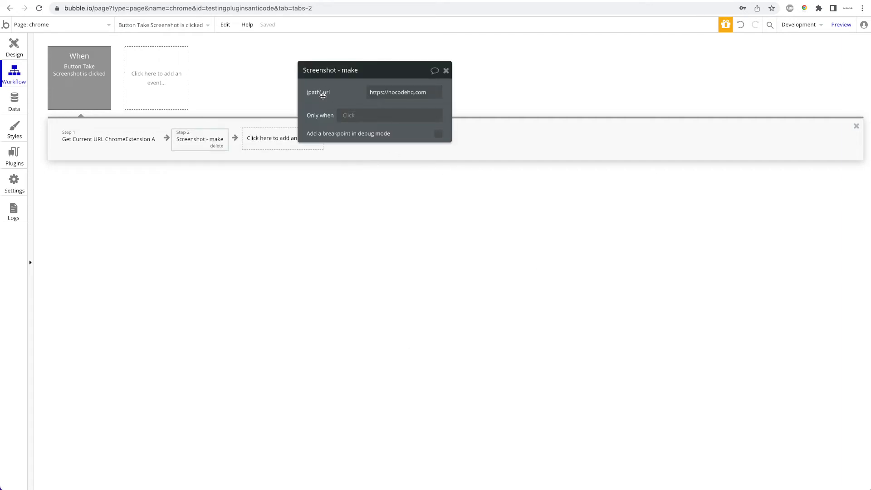
pyautogui.click(397, 93)
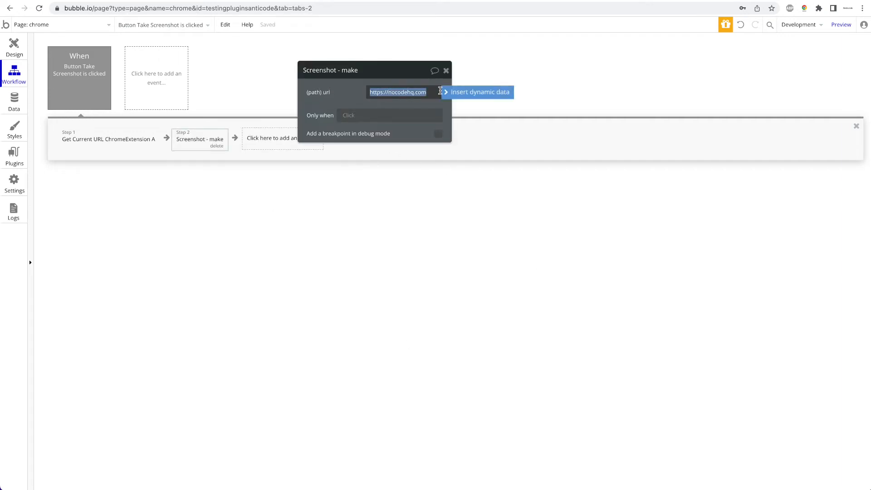
pyautogui.click(480, 92)
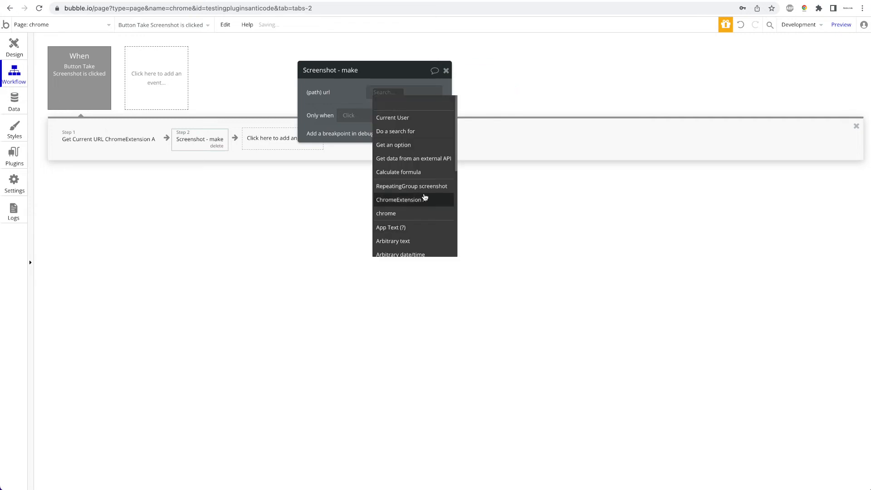
pyautogui.click(398, 200)
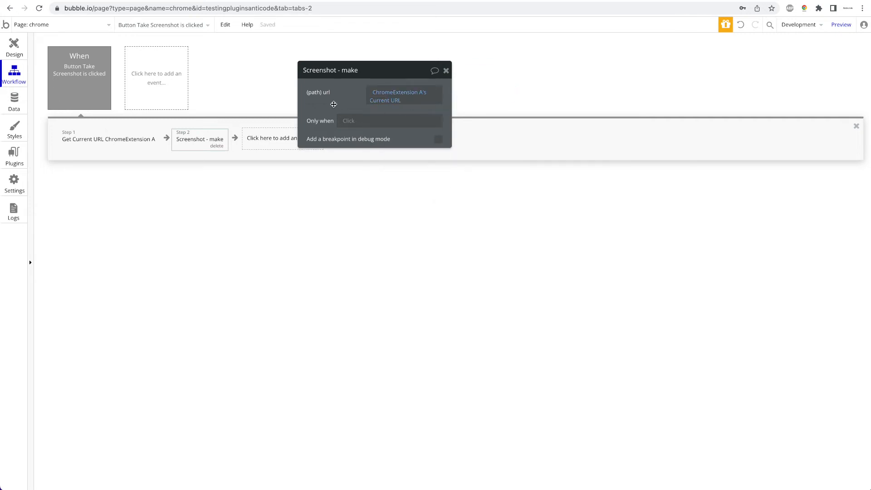
pyautogui.click(282, 138)
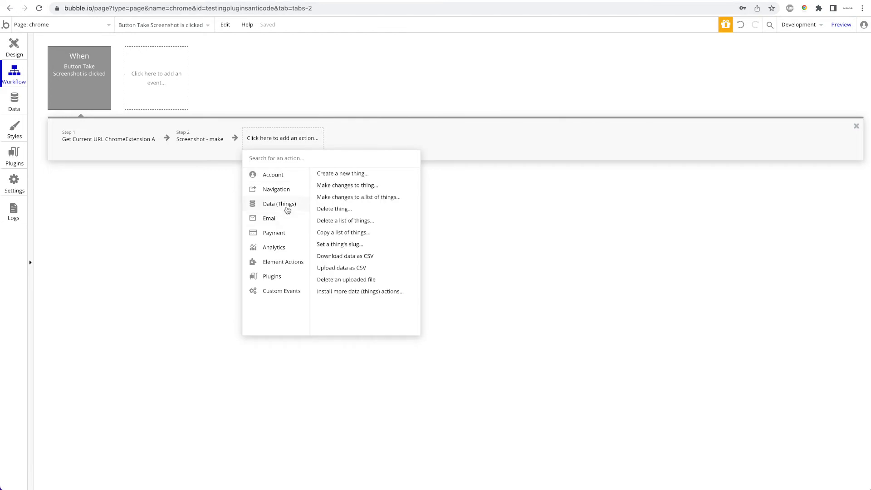
# Create a new screenshot storing step 2's result as image and ChromeExtension A's Current URL as url.
pyautogui.click(342, 173)
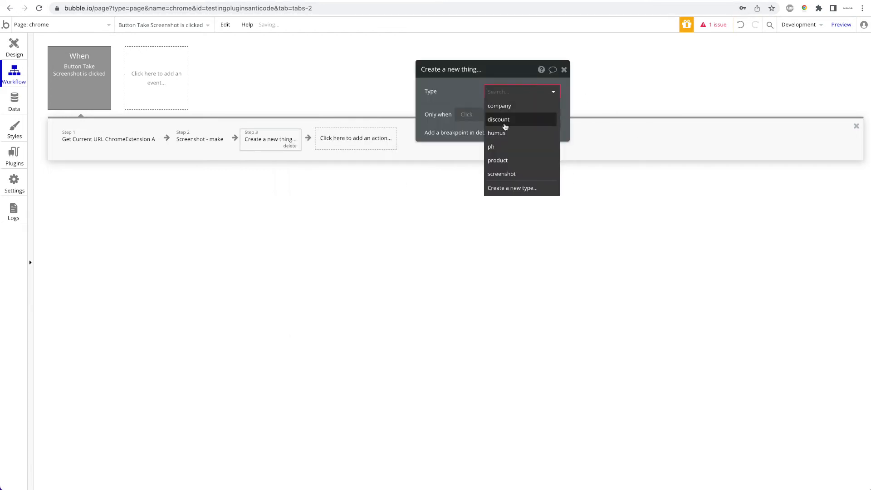
pyautogui.click(501, 173)
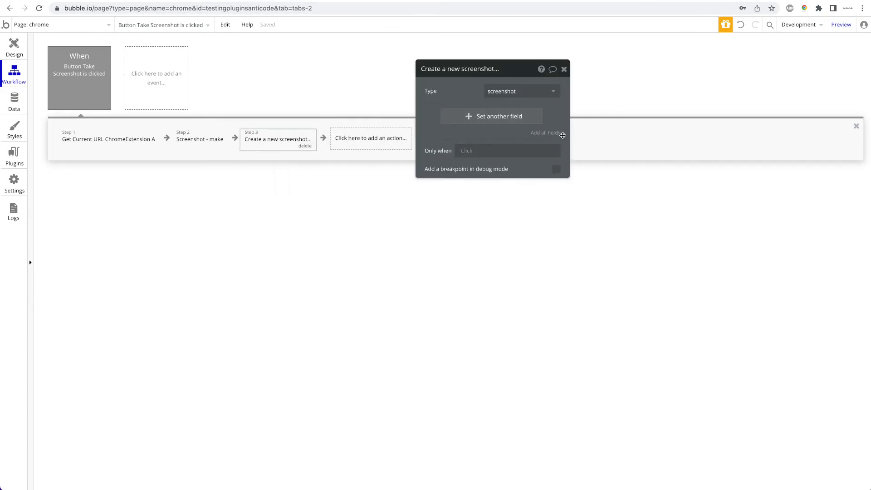
pyautogui.click(491, 116)
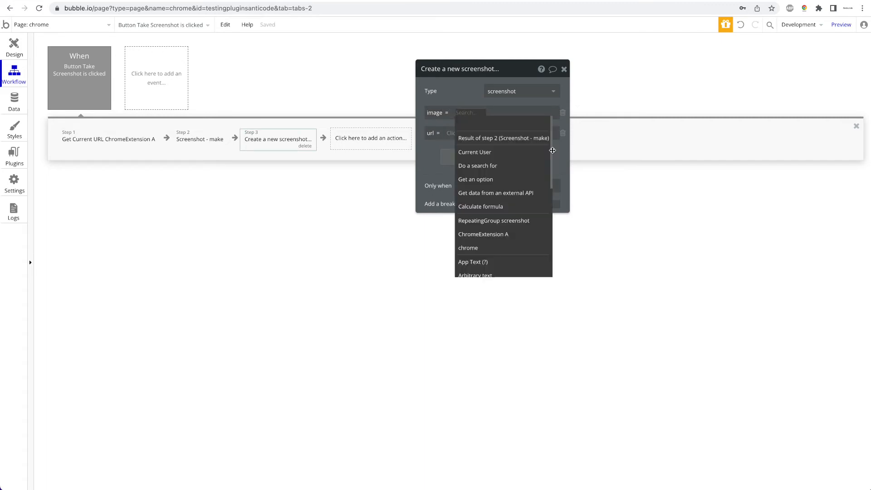
pyautogui.click(503, 138)
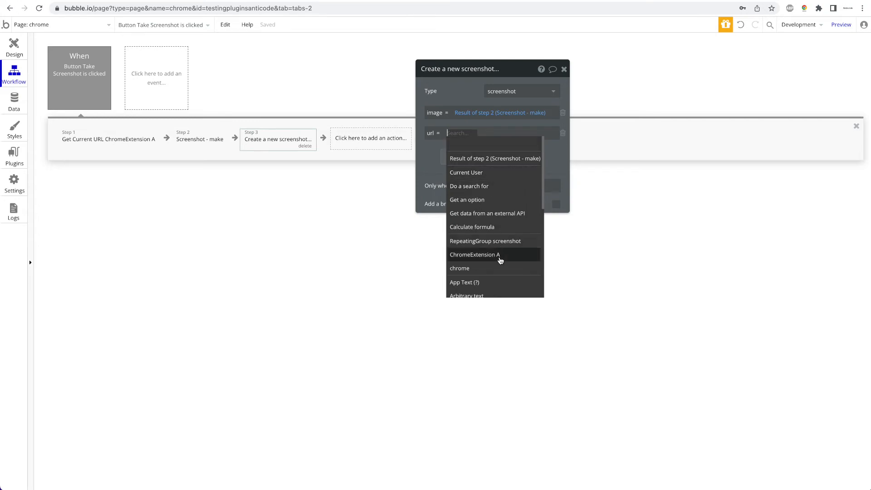
pyautogui.click(475, 254)
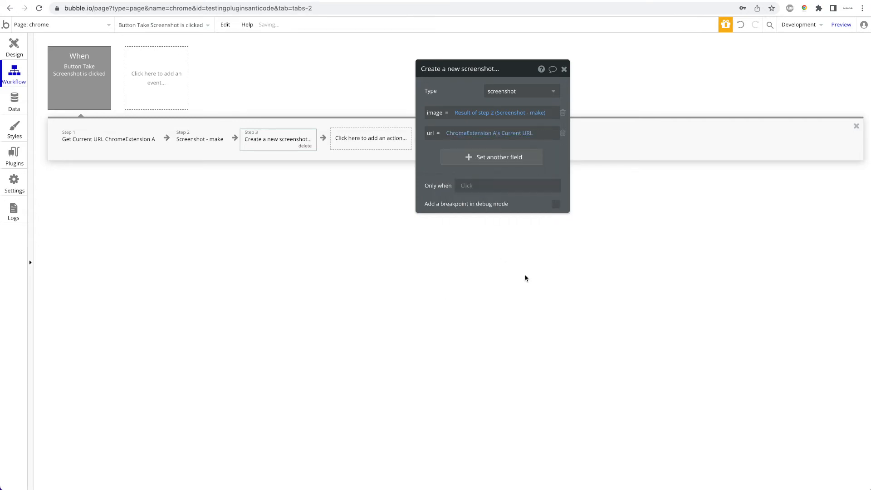
# Add a fourth step that shows the alert message.
pyautogui.click(370, 138)
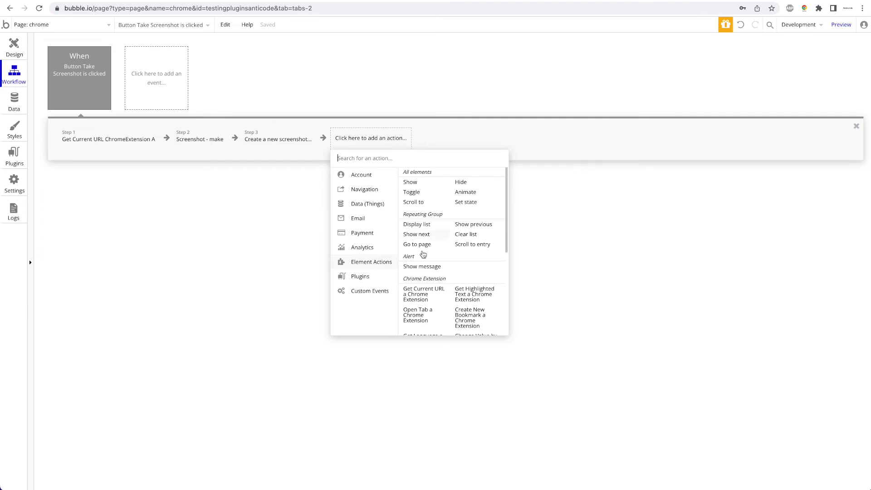
pyautogui.click(422, 266)
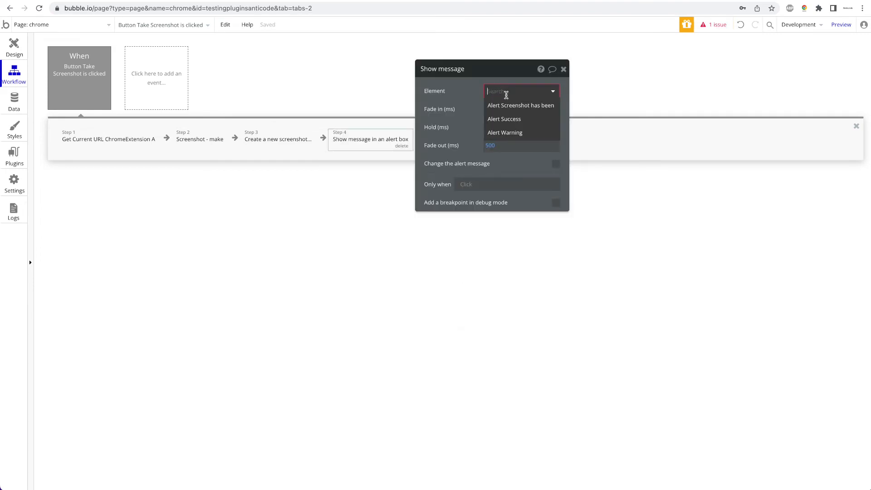
pyautogui.click(521, 106)
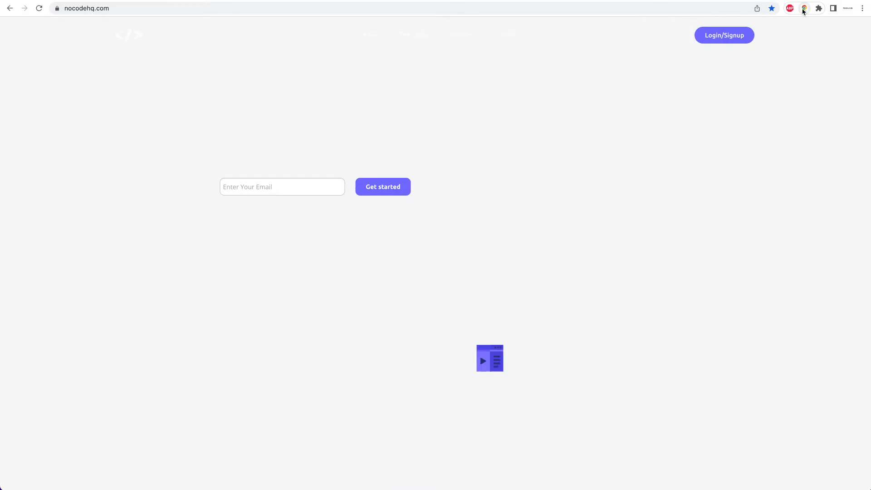
# Run Take Screenshot from the extension on nocodehq.com until "Screenshot has been saved!" appears.
pyautogui.scroll(-3)
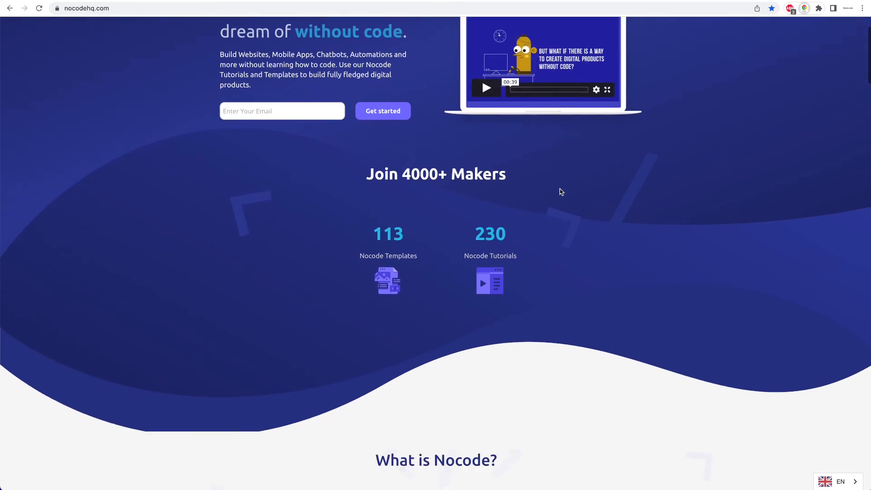
pyautogui.scroll(3)
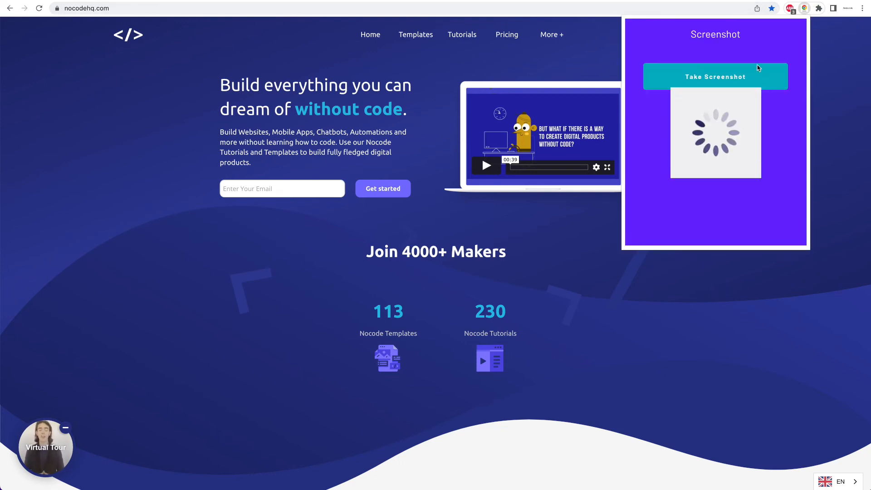
pyautogui.moveTo(736, 36)
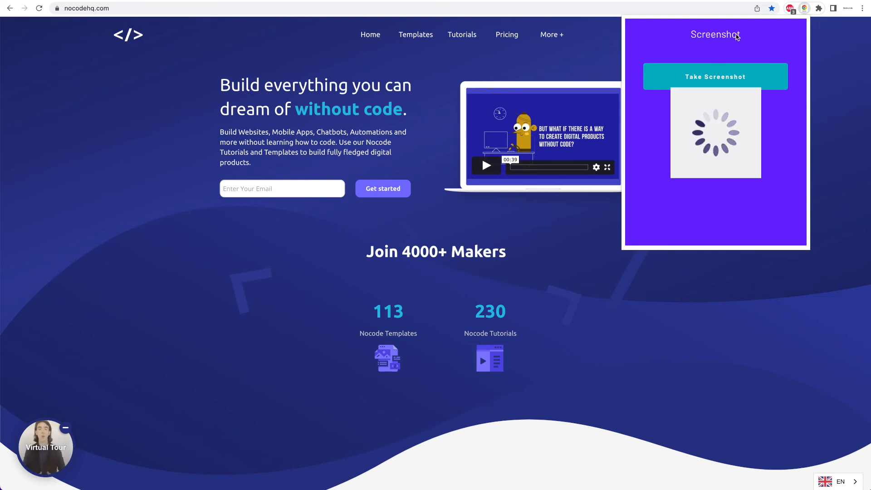
pyautogui.click(716, 76)
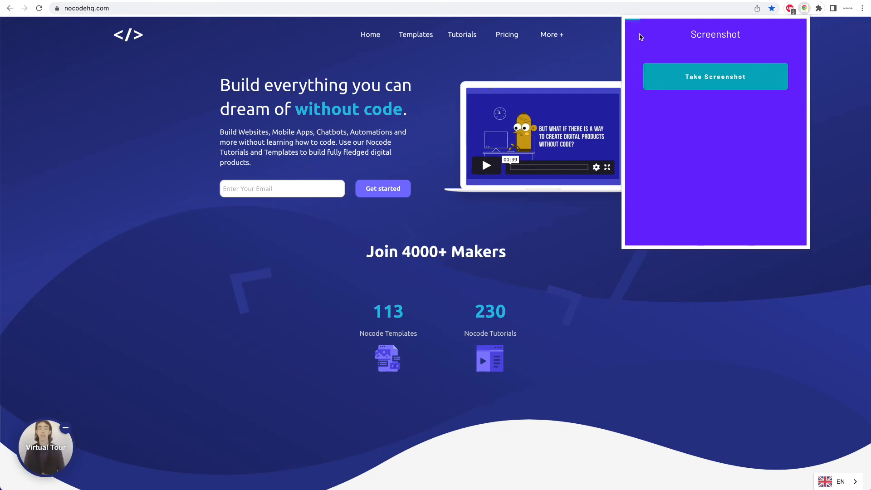
pyautogui.click(716, 77)
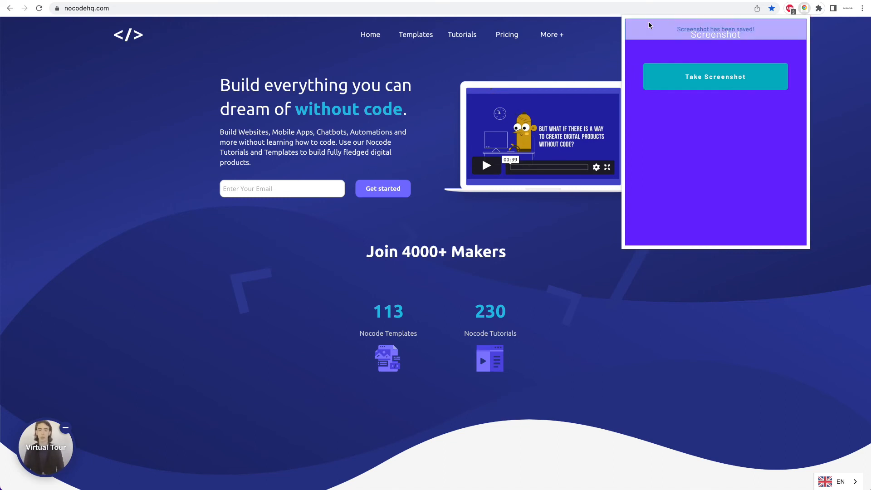
pyautogui.click(715, 76)
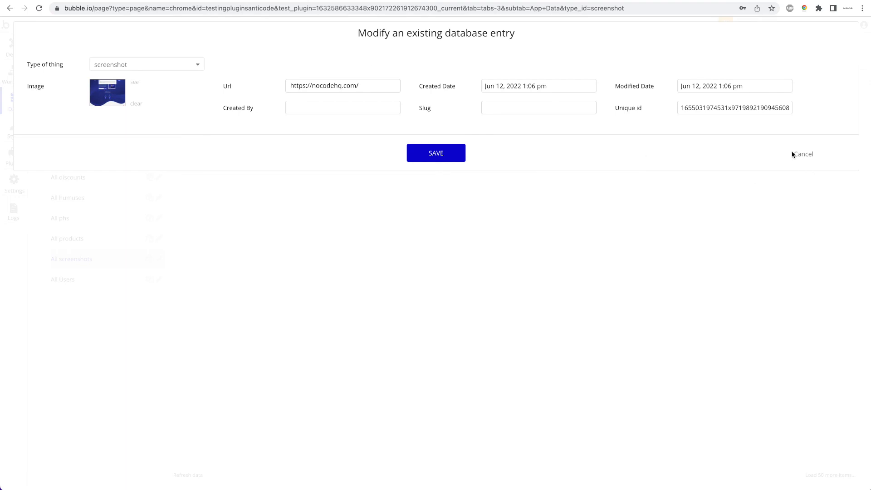
pyautogui.click(803, 154)
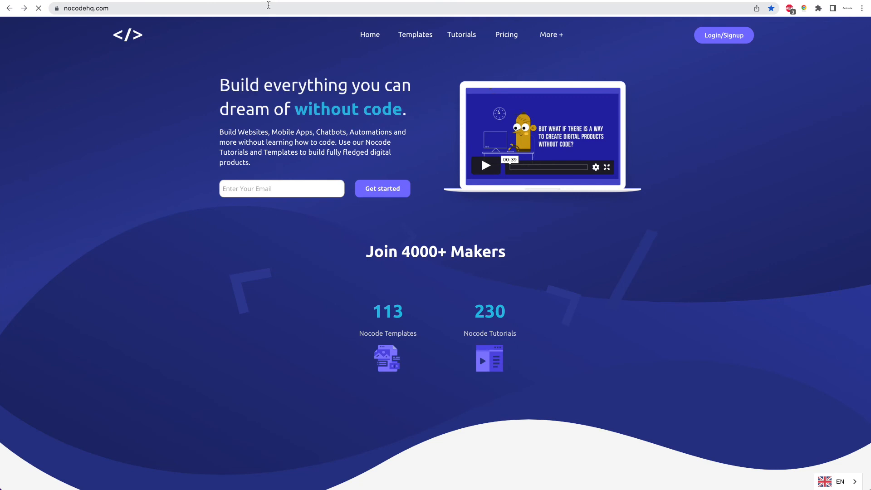
# Navigate to de.wikipedia.org and capture its main page with the extension's Take Screenshot.
pyautogui.write('wikipedia.org/wiki/Wikipedia:Hauptseite')
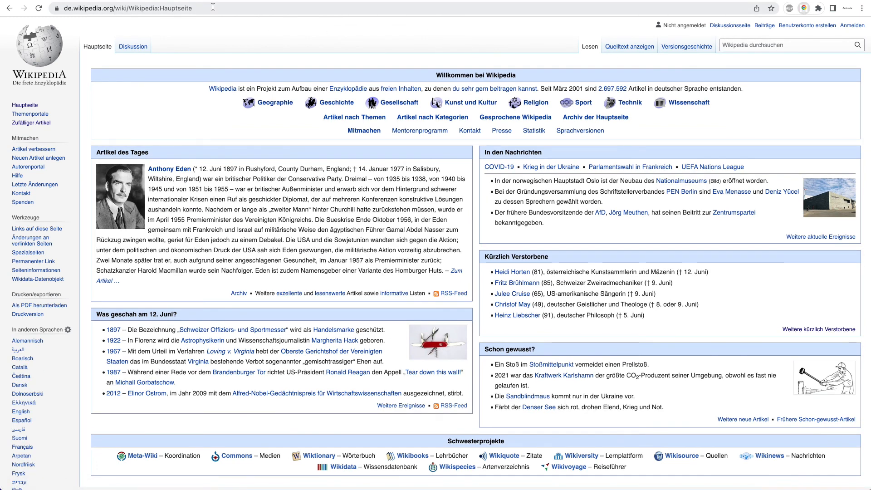
pyautogui.moveTo(808, 166)
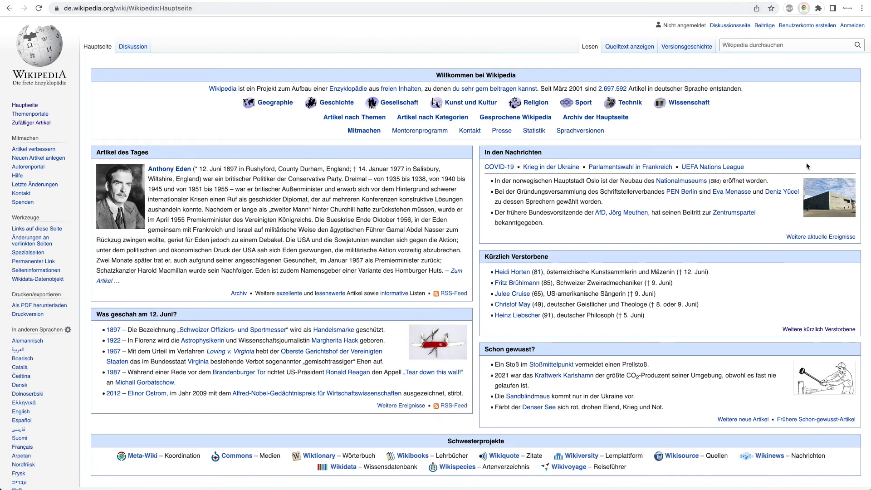
pyautogui.click(804, 8)
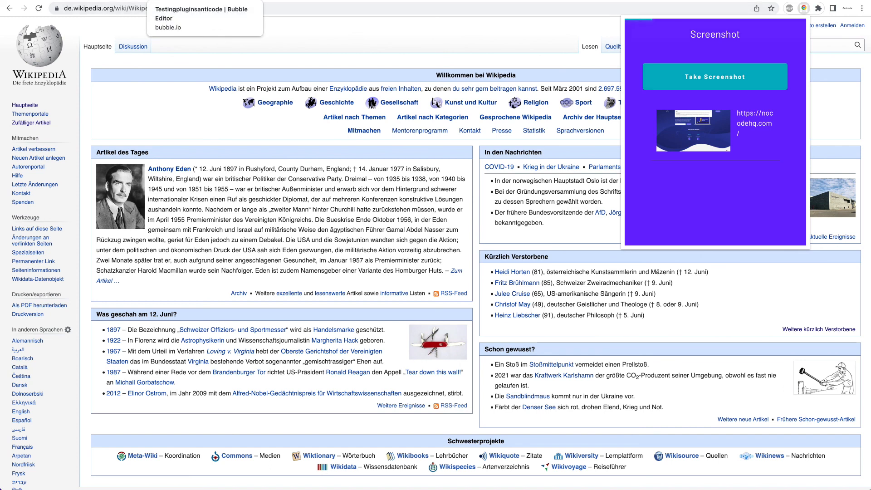
pyautogui.click(714, 76)
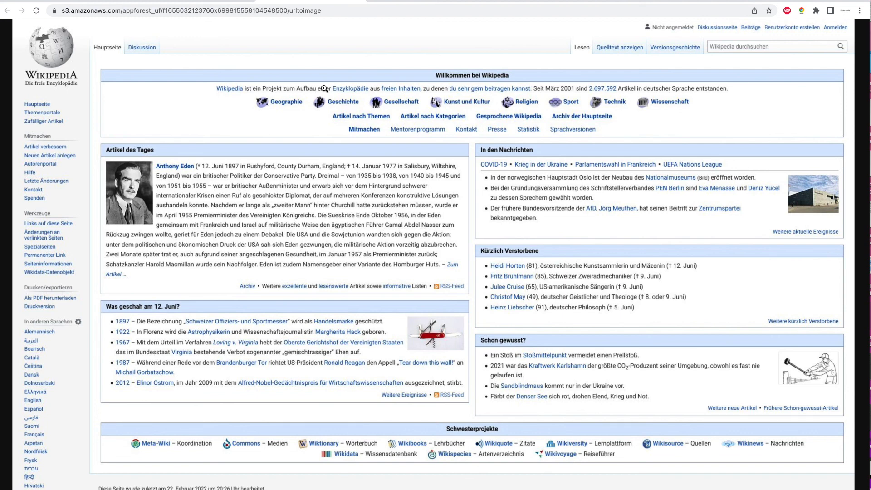
pyautogui.moveTo(400, 71)
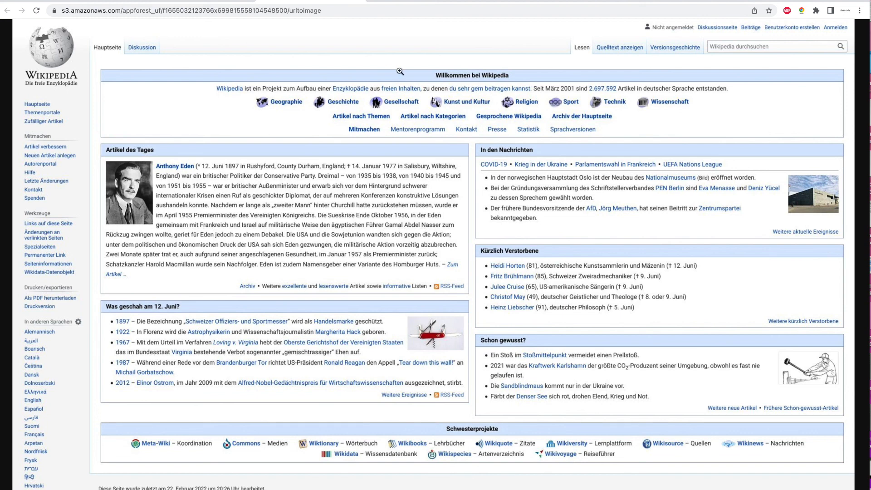